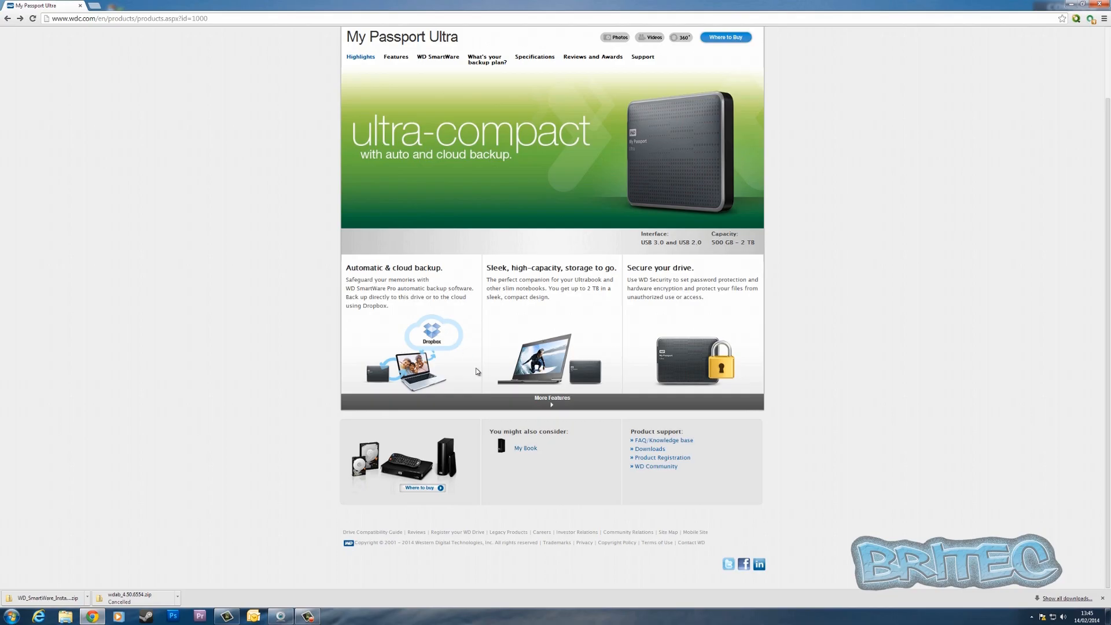
{"action": "mouse_move", "coordinate": [423, 218]}
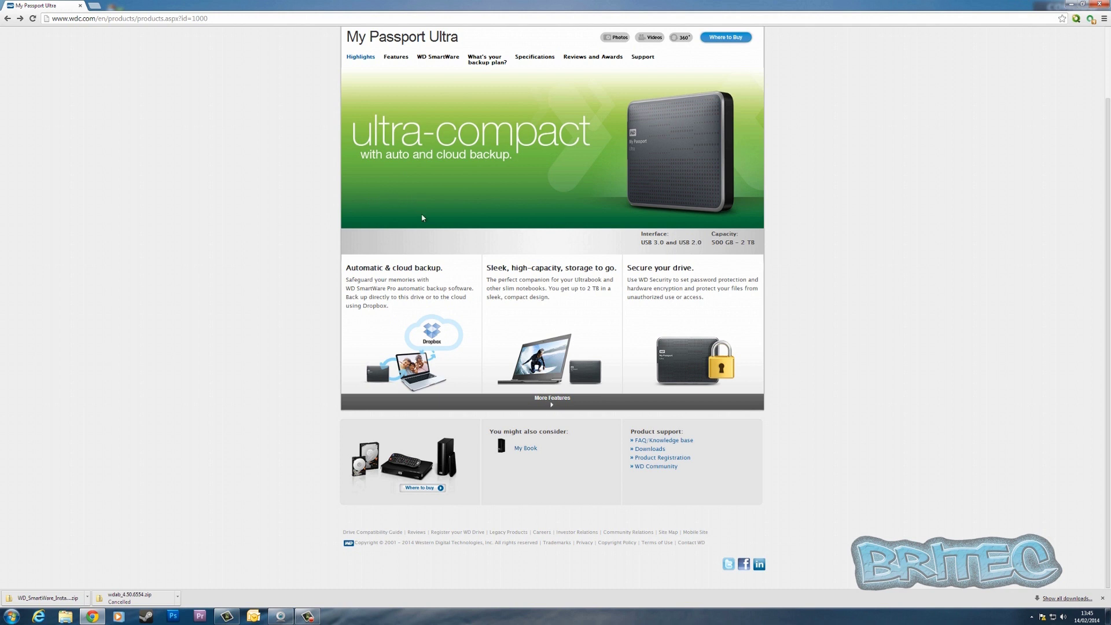
{"action": "mouse_move", "coordinate": [190, 103]}
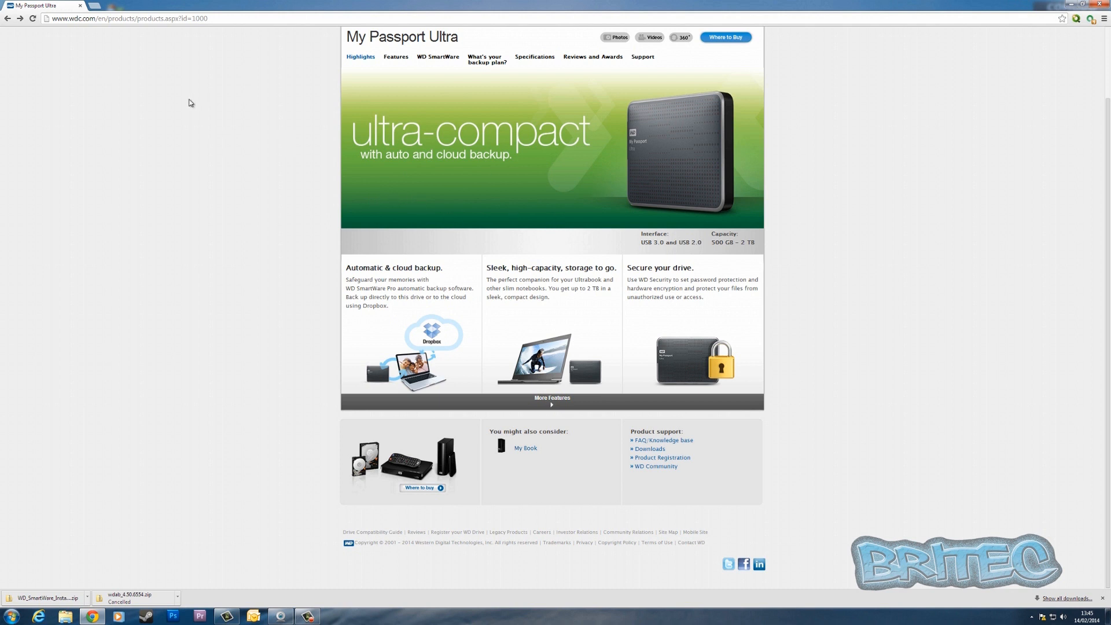
{"action": "mouse_move", "coordinate": [467, 231]}
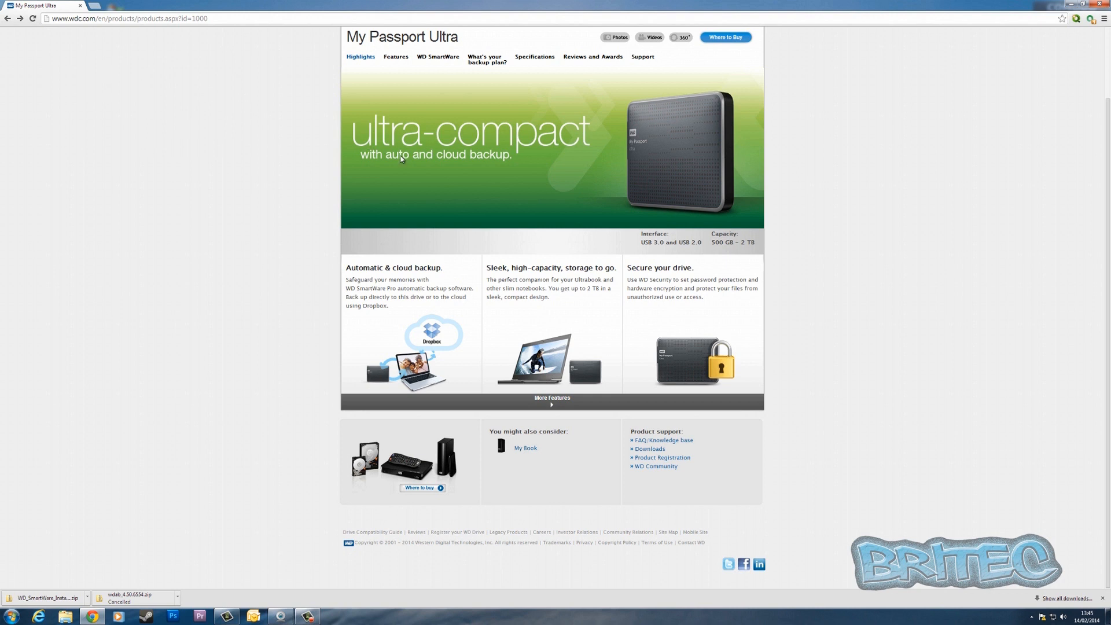
{"action": "mouse_move", "coordinate": [556, 138]}
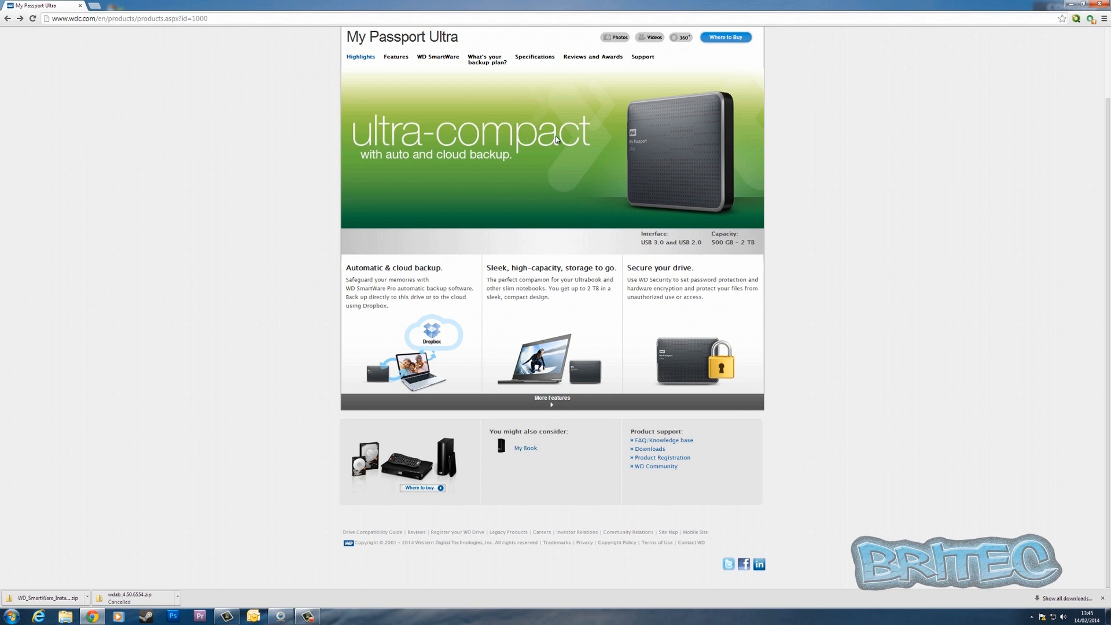
{"action": "mouse_move", "coordinate": [456, 181]}
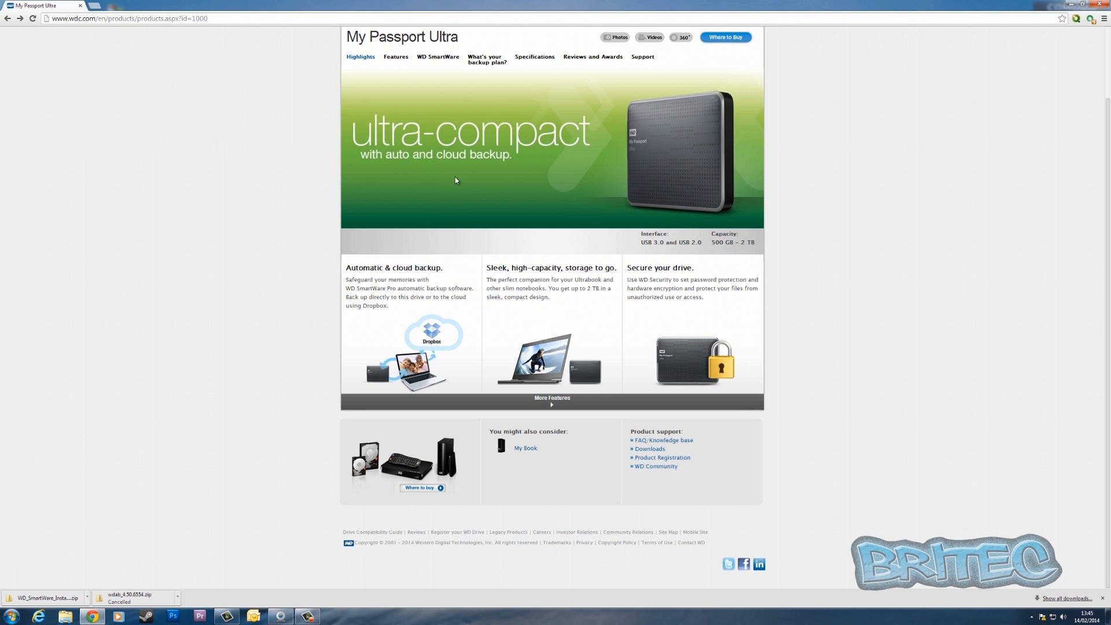
{"action": "mouse_move", "coordinate": [466, 172]}
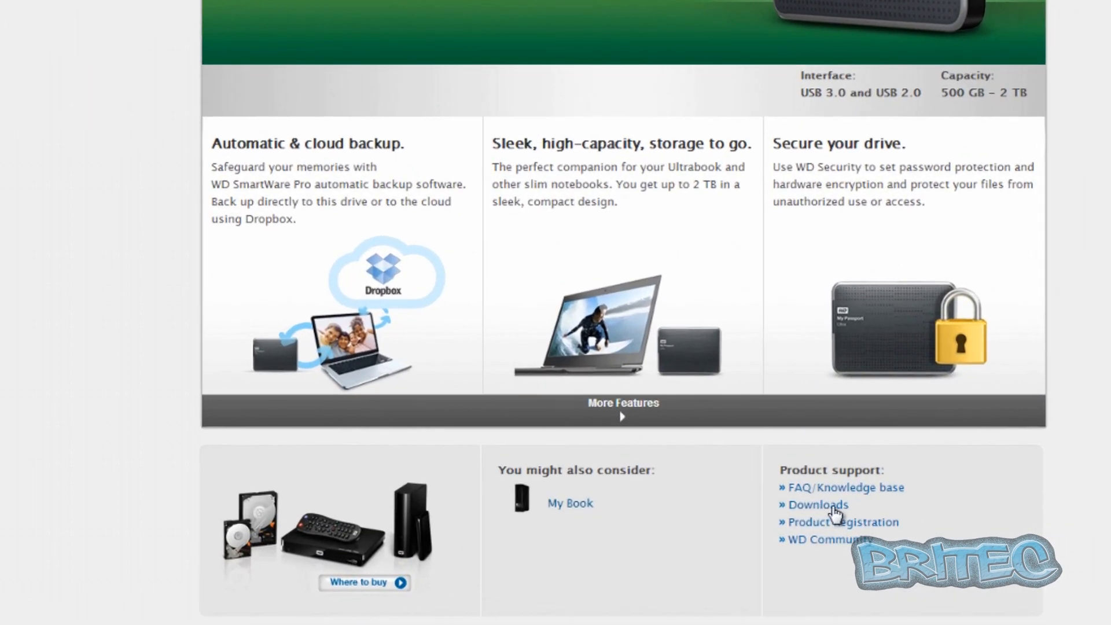
{"action": "mouse_move", "coordinate": [829, 514]}
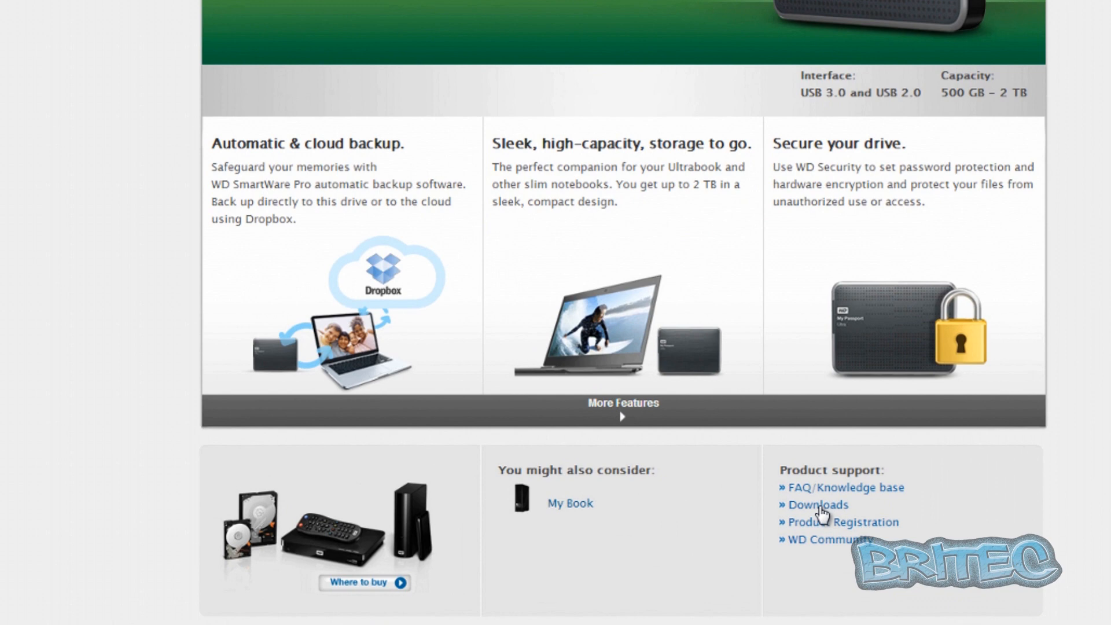
Step: Go to the My Passport Ultra Downloads page from Product support
{"action": "left_click", "coordinate": [817, 504]}
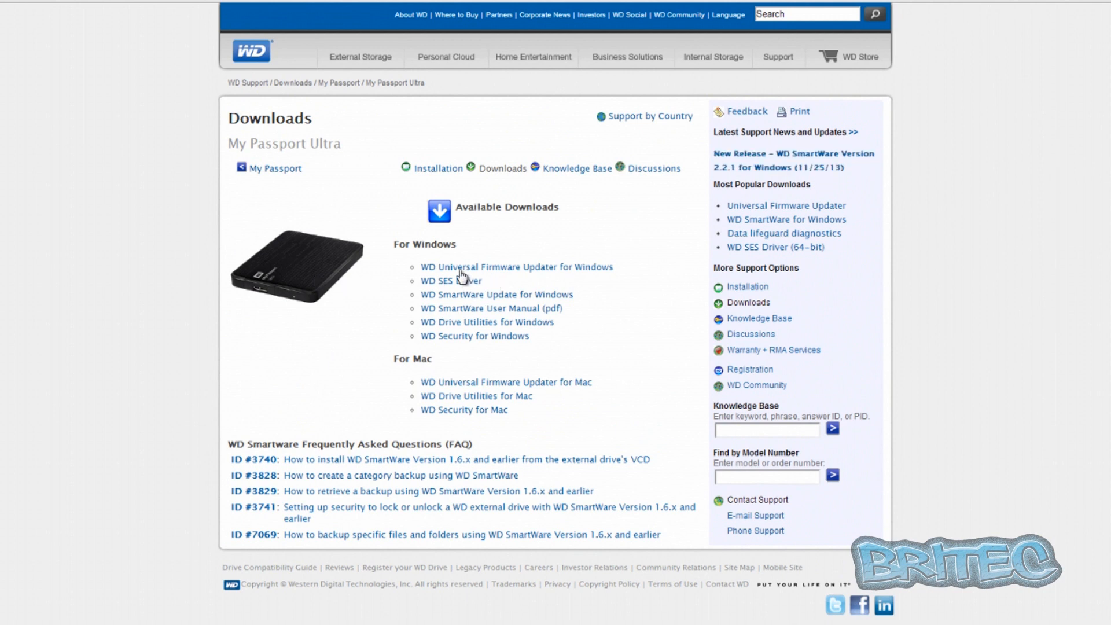
{"action": "mouse_move", "coordinate": [436, 372]}
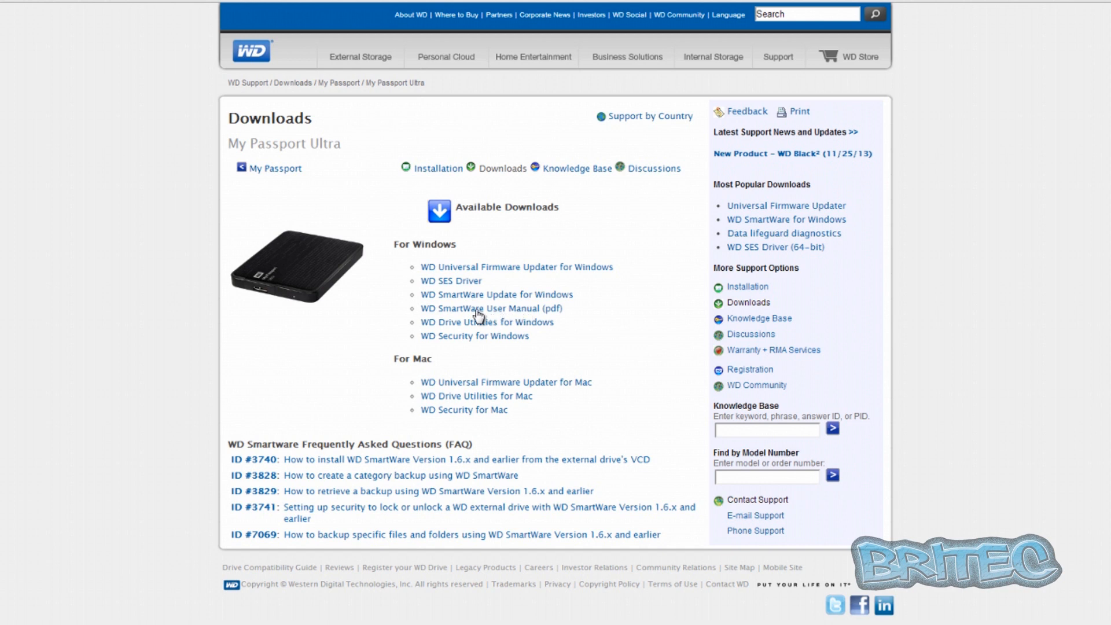
{"action": "mouse_move", "coordinate": [486, 332]}
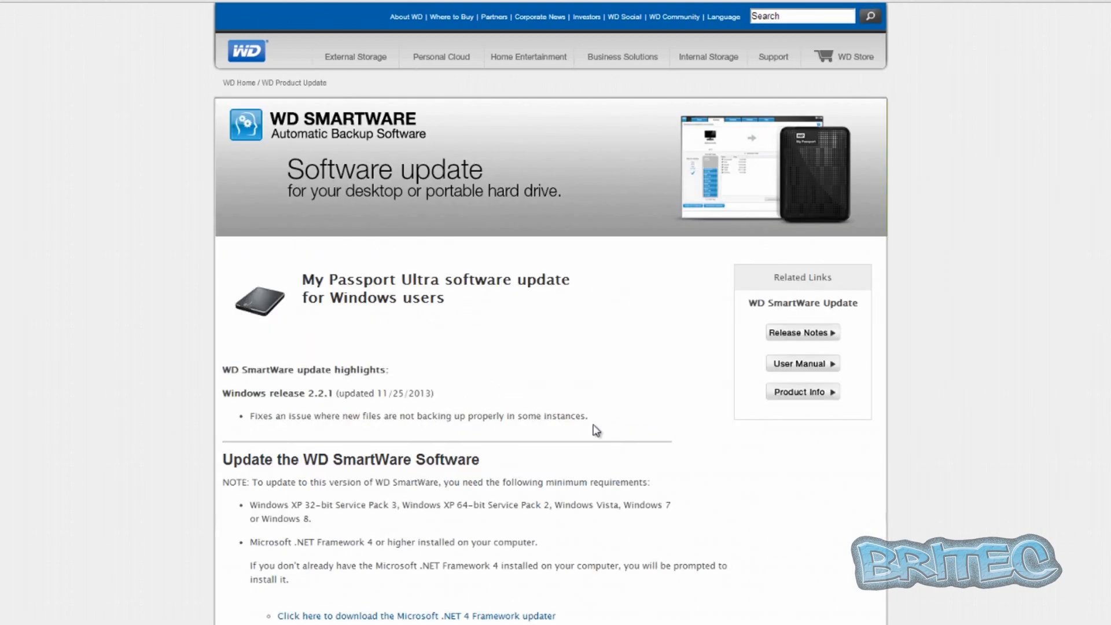
{"action": "mouse_move", "coordinate": [519, 388]}
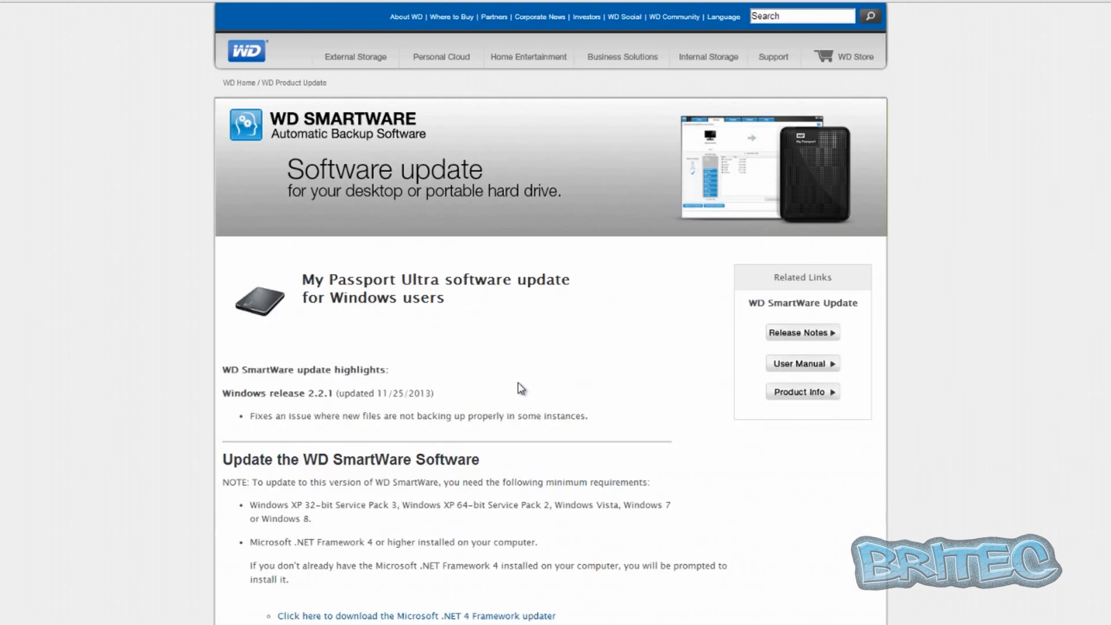
{"action": "mouse_move", "coordinate": [453, 552]}
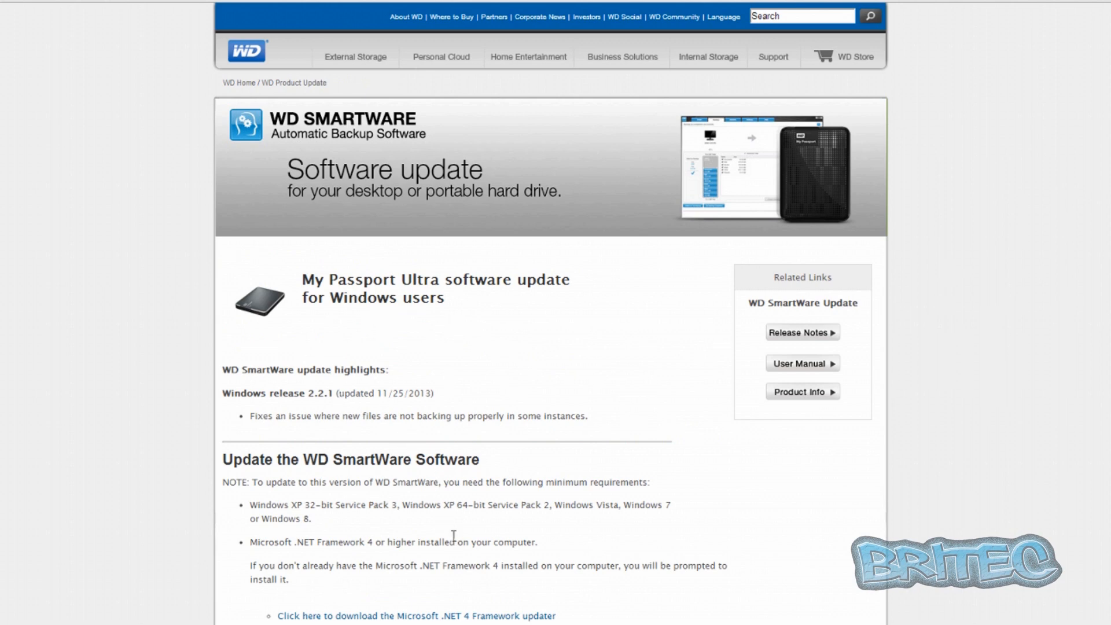
{"action": "mouse_move", "coordinate": [454, 535]}
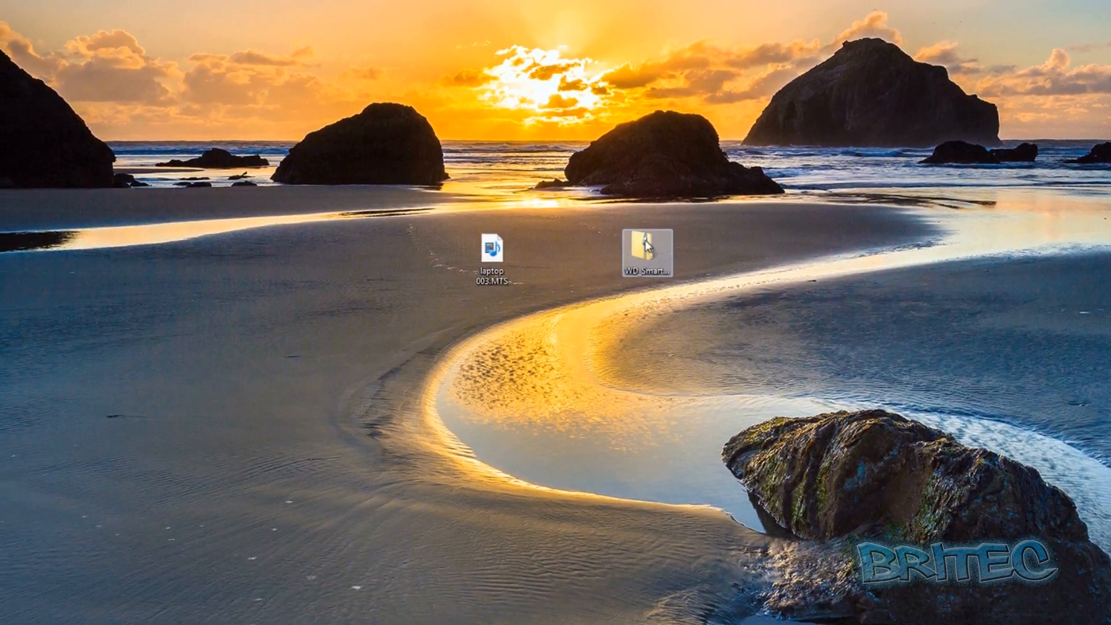
{"action": "double_click", "coordinate": [647, 251]}
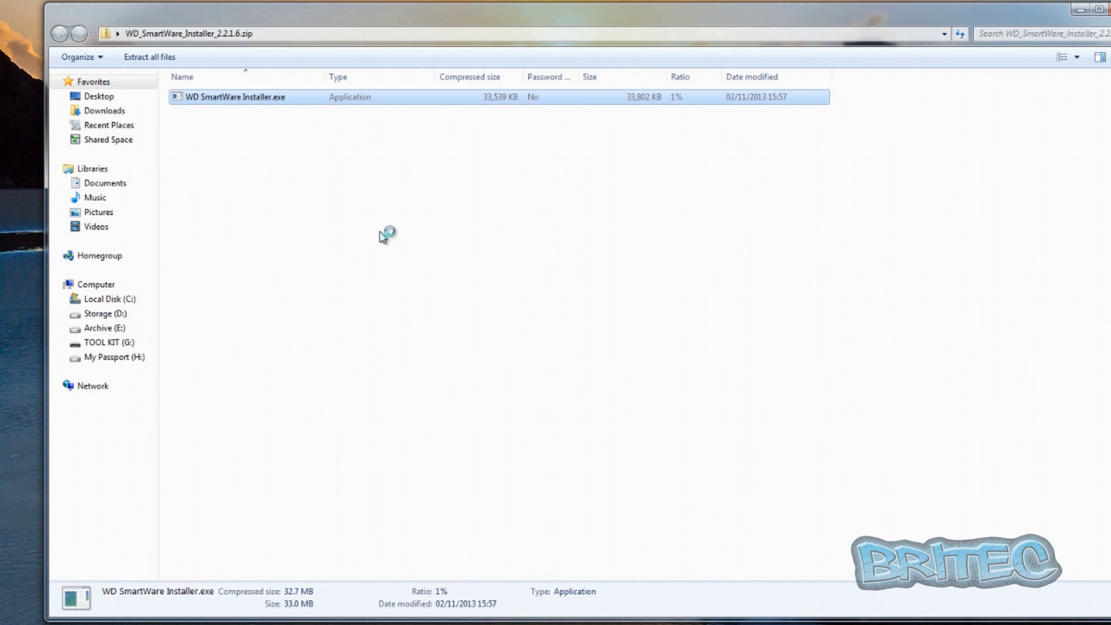
{"action": "mouse_move", "coordinate": [384, 247]}
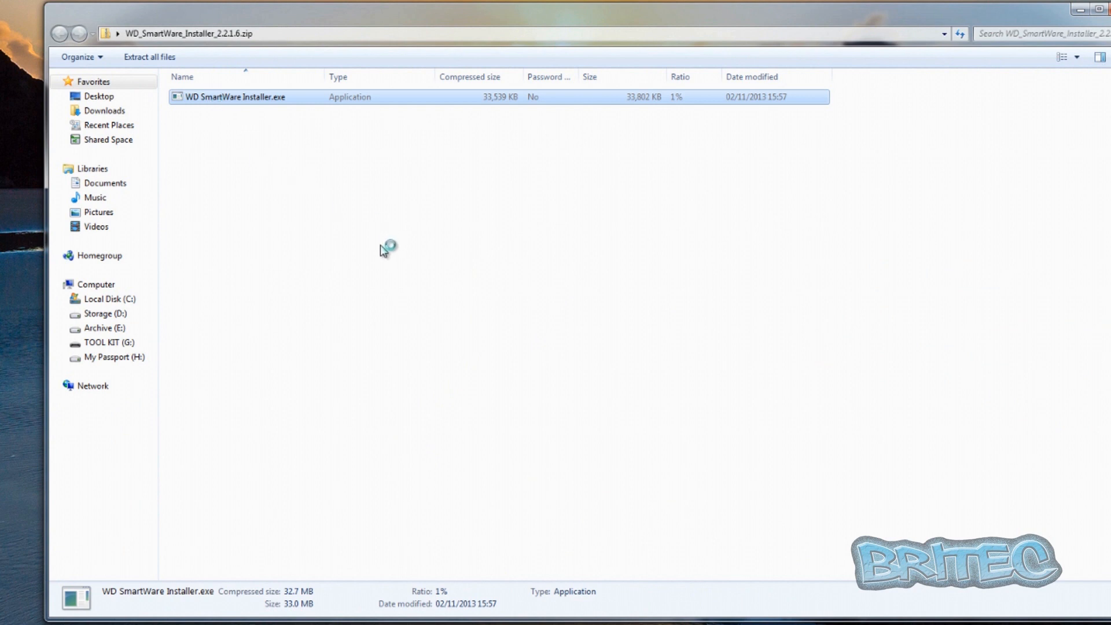
{"action": "mouse_move", "coordinate": [380, 253]}
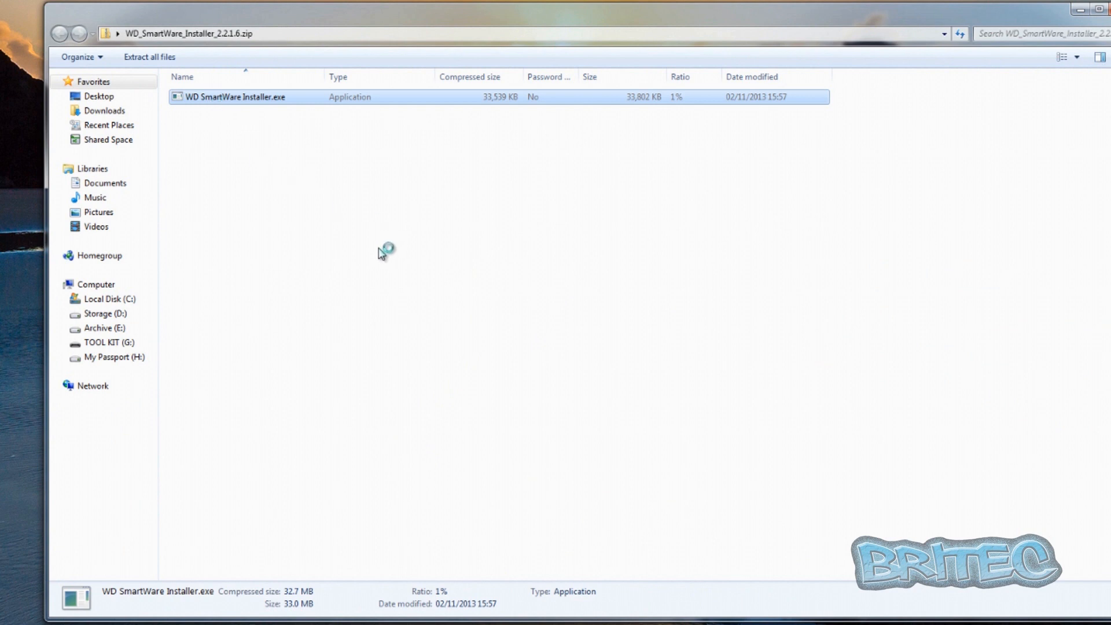
{"action": "mouse_move", "coordinate": [655, 317]}
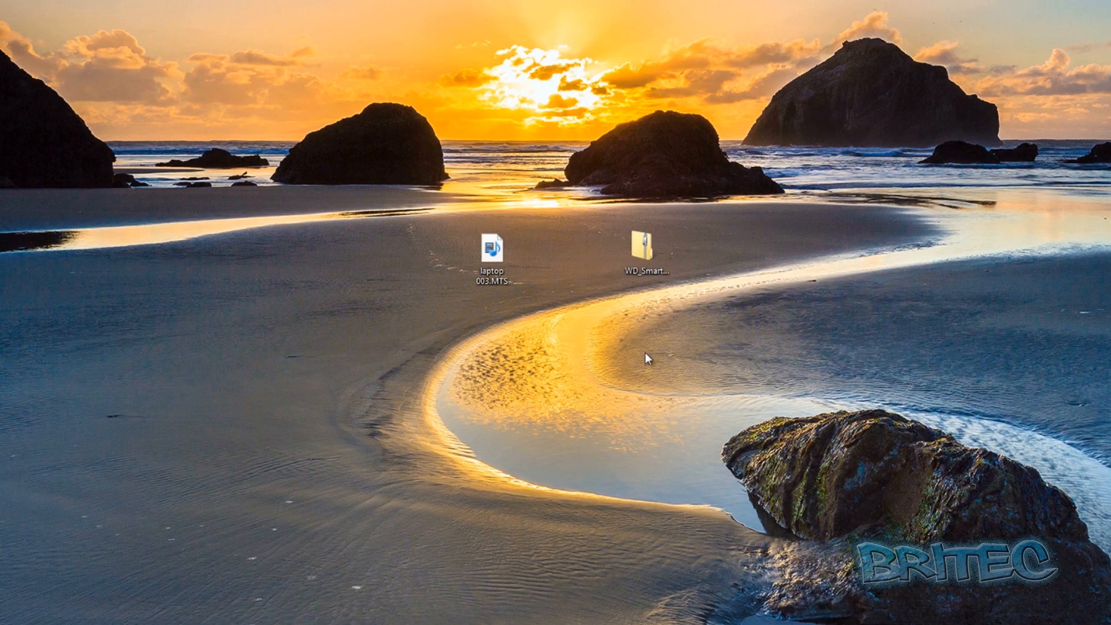
Step: Run the WD SmartWare installer, accept the license terms, install, and close the wizard
{"action": "double_click", "coordinate": [645, 246]}
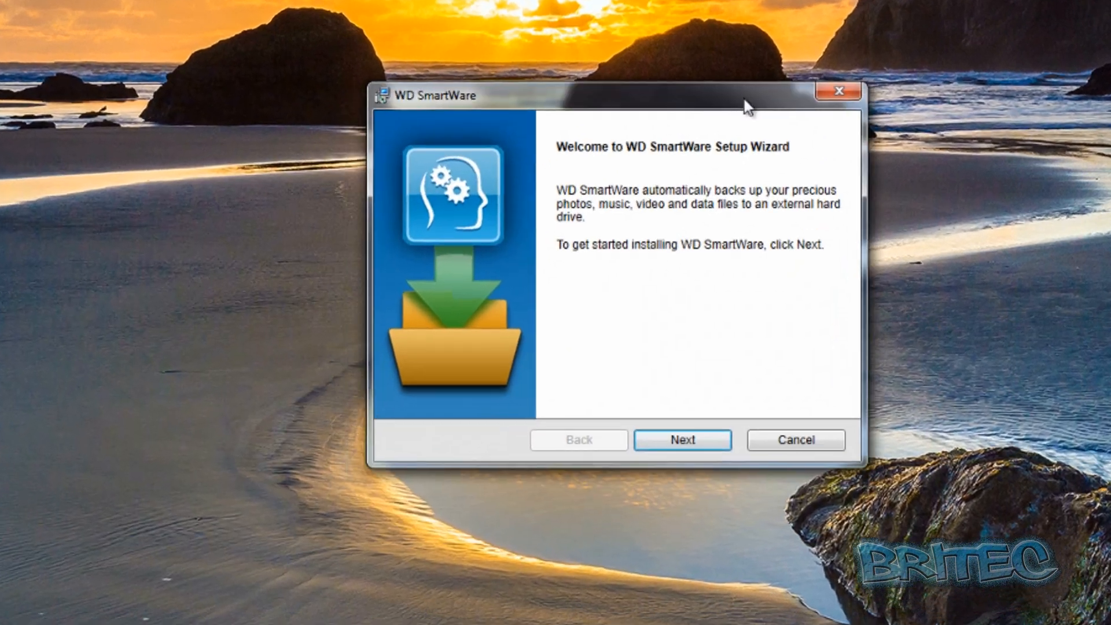
{"action": "left_click", "coordinate": [683, 439]}
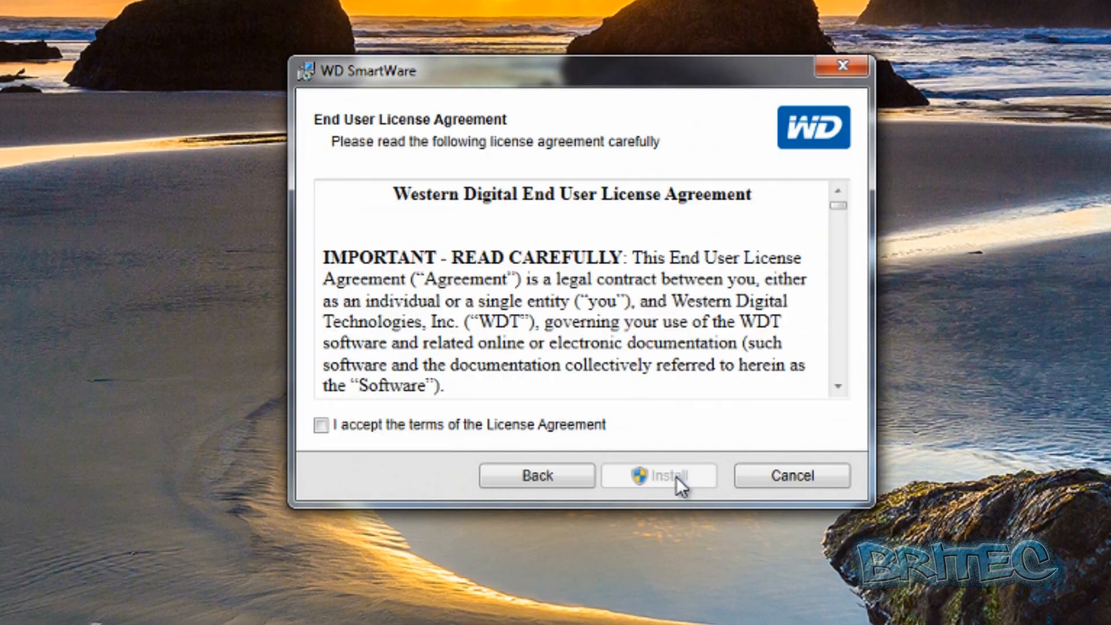
{"action": "left_click", "coordinate": [322, 441]}
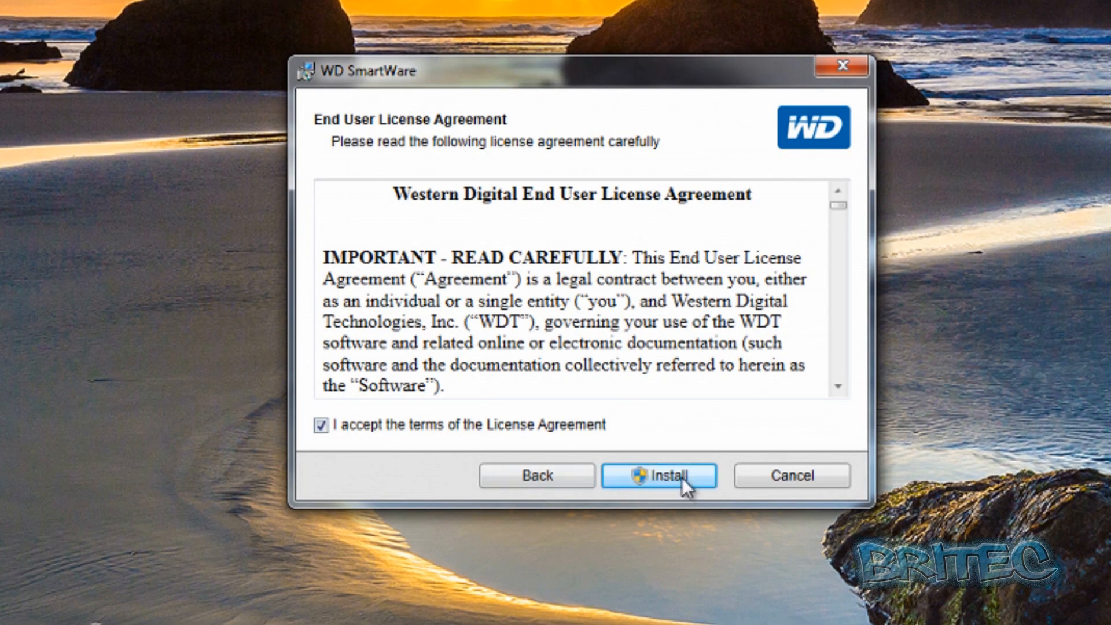
{"action": "left_click", "coordinate": [661, 475]}
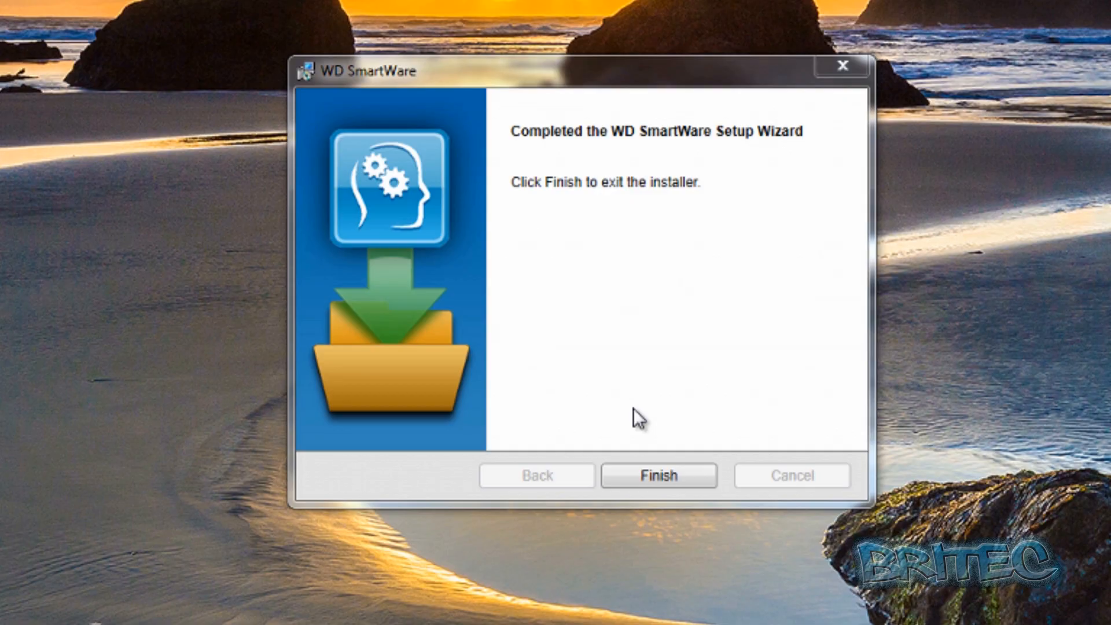
{"action": "left_click", "coordinate": [659, 476]}
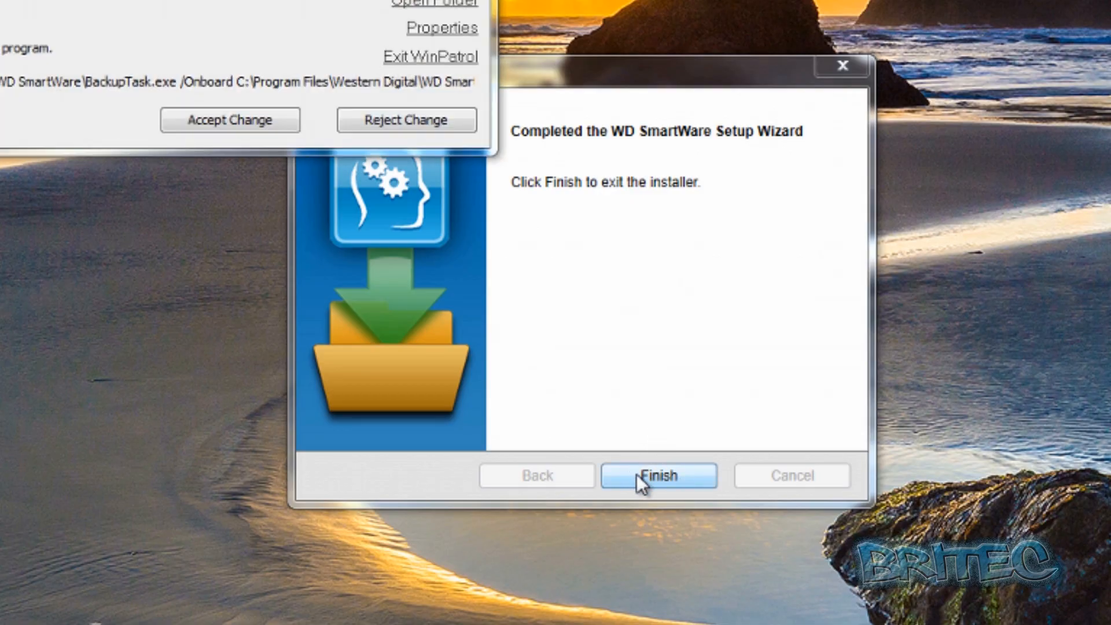
{"action": "left_click", "coordinate": [659, 475]}
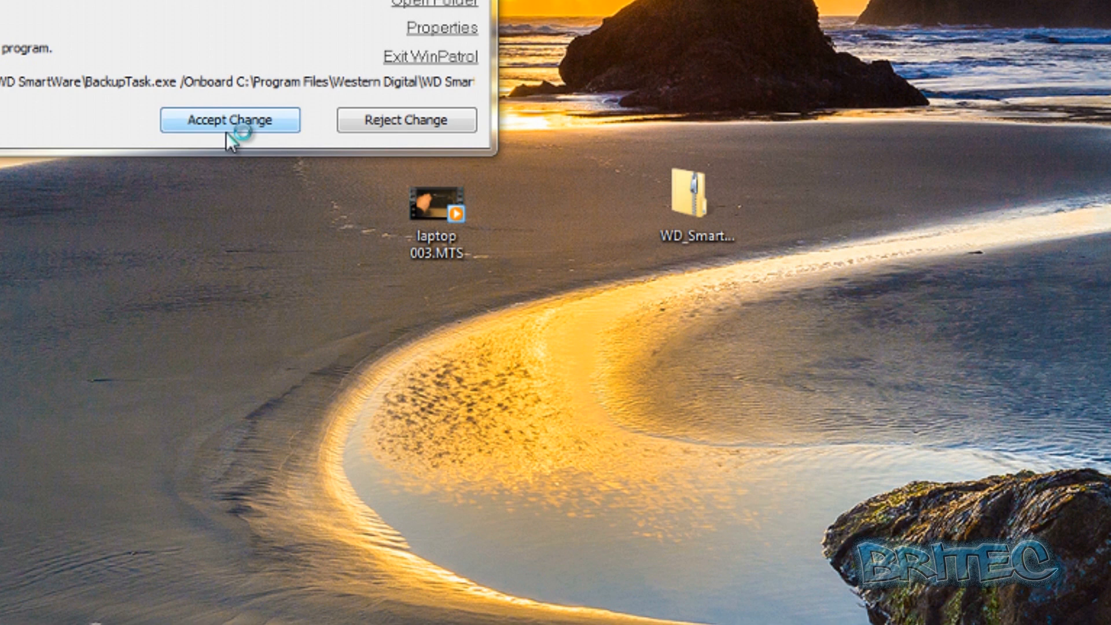
Step: Accept the WinPatrol BackupTask startup change and launch WD SmartWare from its desktop shortcut
{"action": "left_click", "coordinate": [231, 119]}
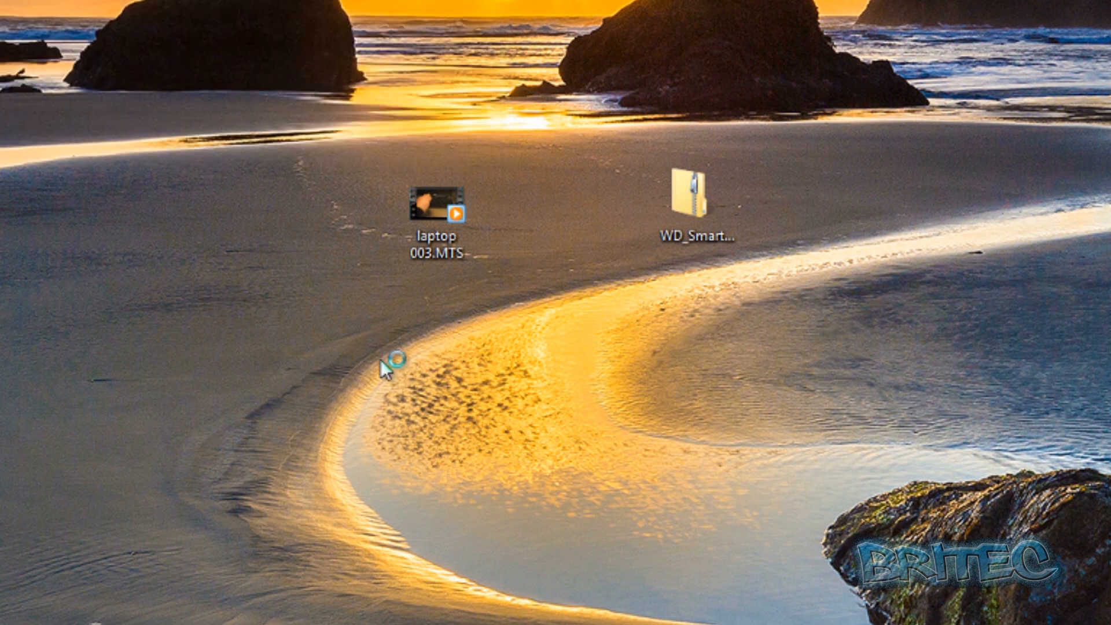
{"action": "mouse_move", "coordinate": [558, 432]}
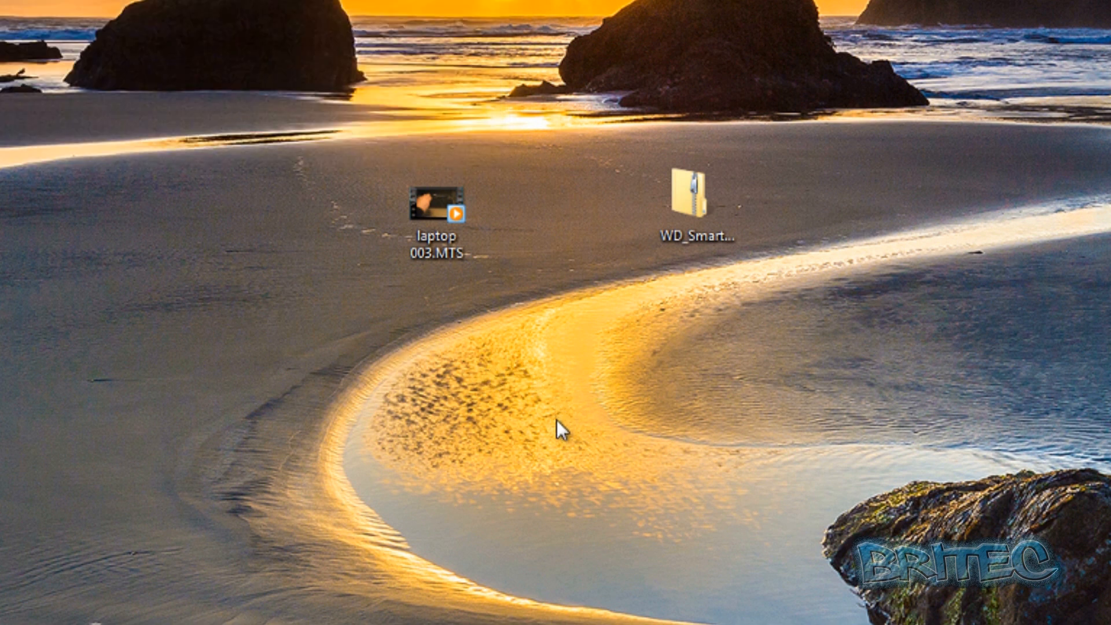
{"action": "double_click", "coordinate": [689, 191]}
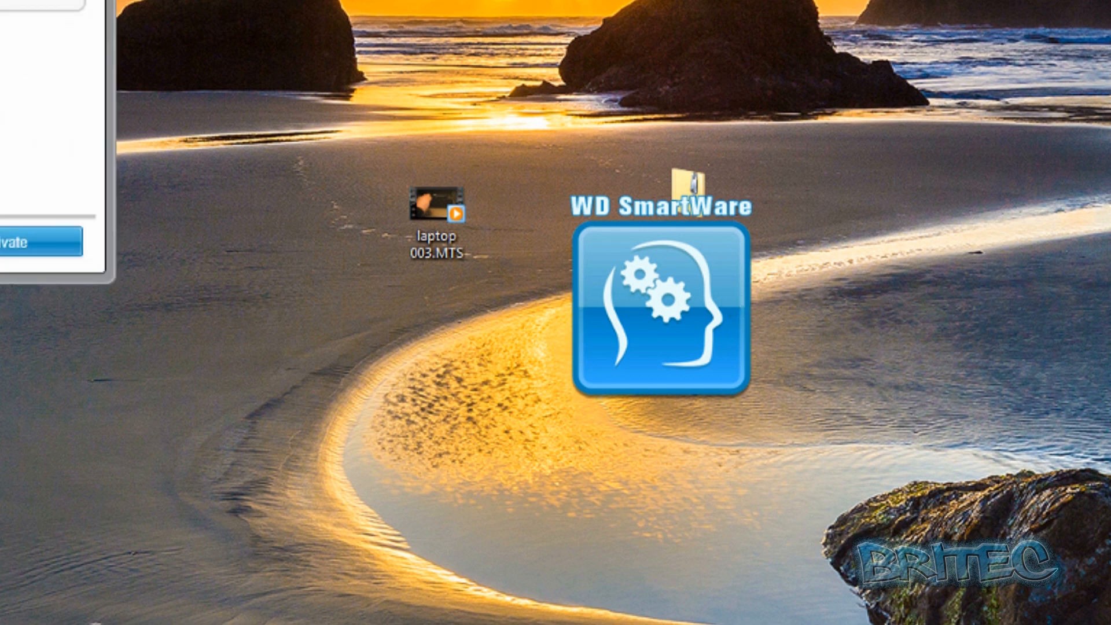
{"action": "double_click", "coordinate": [660, 316]}
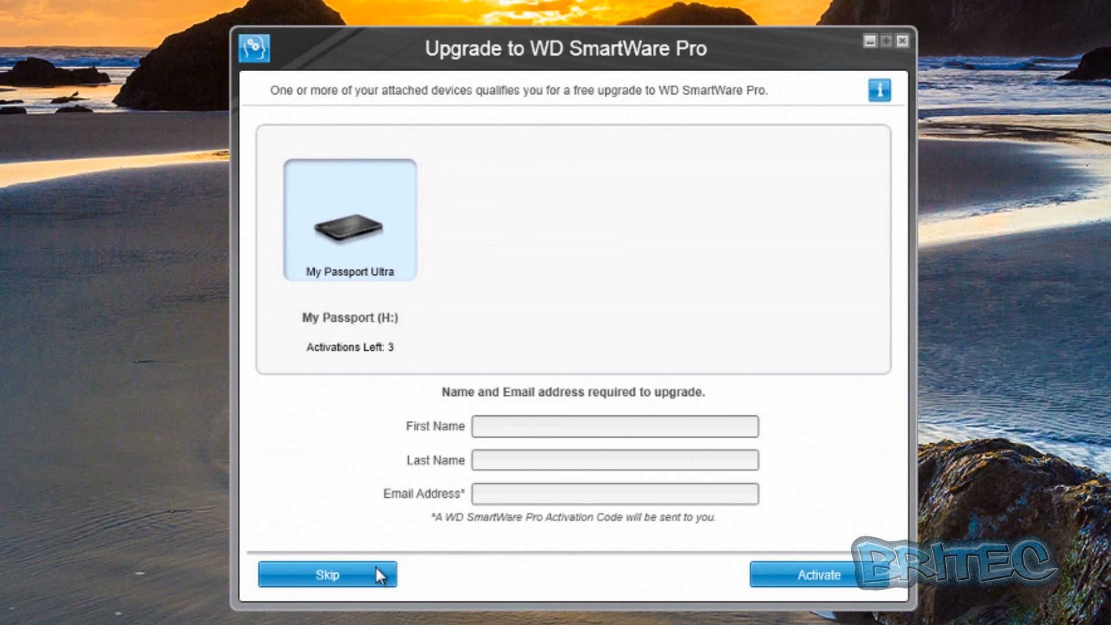
Step: Skip the free Pro upgrade and reach backup setup with C: to My Passport Ultra
{"action": "left_click", "coordinate": [327, 575]}
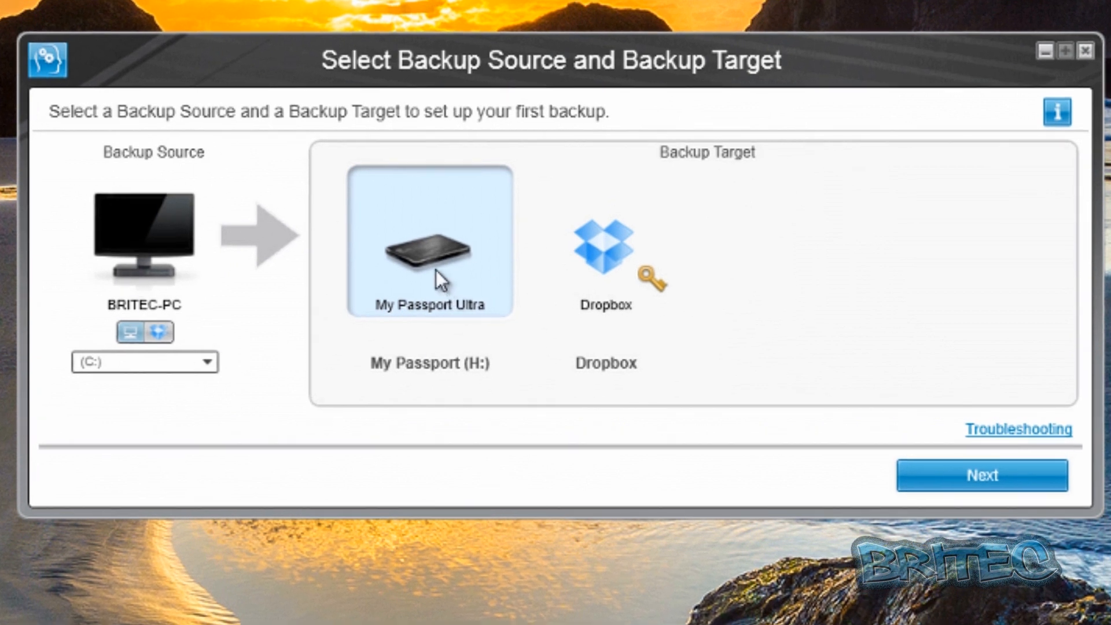
{"action": "mouse_move", "coordinate": [408, 387]}
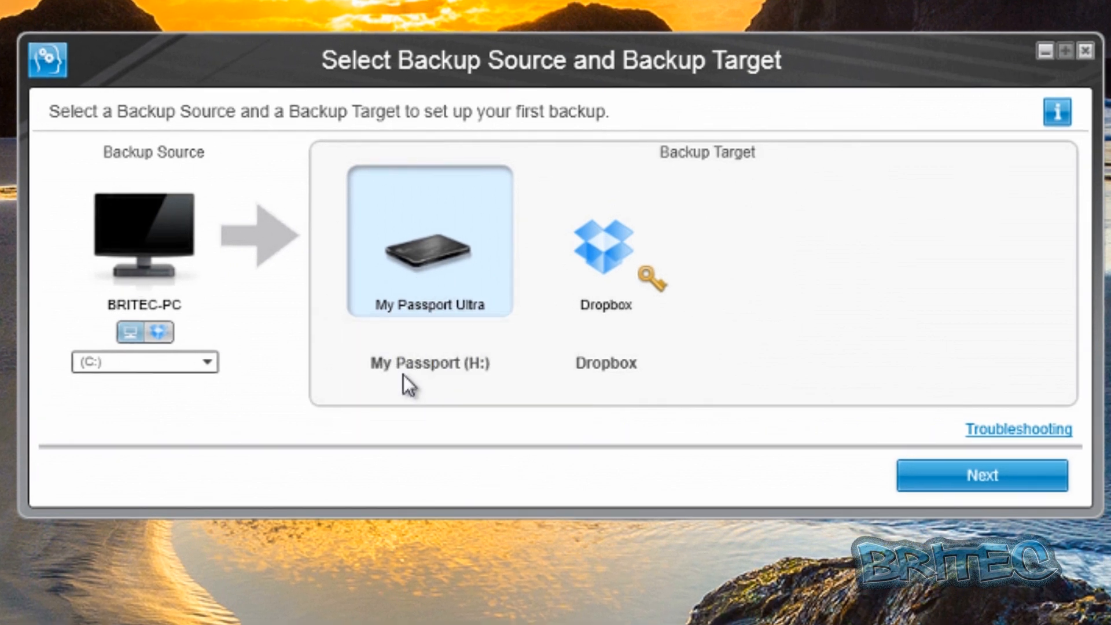
{"action": "mouse_move", "coordinate": [606, 284]}
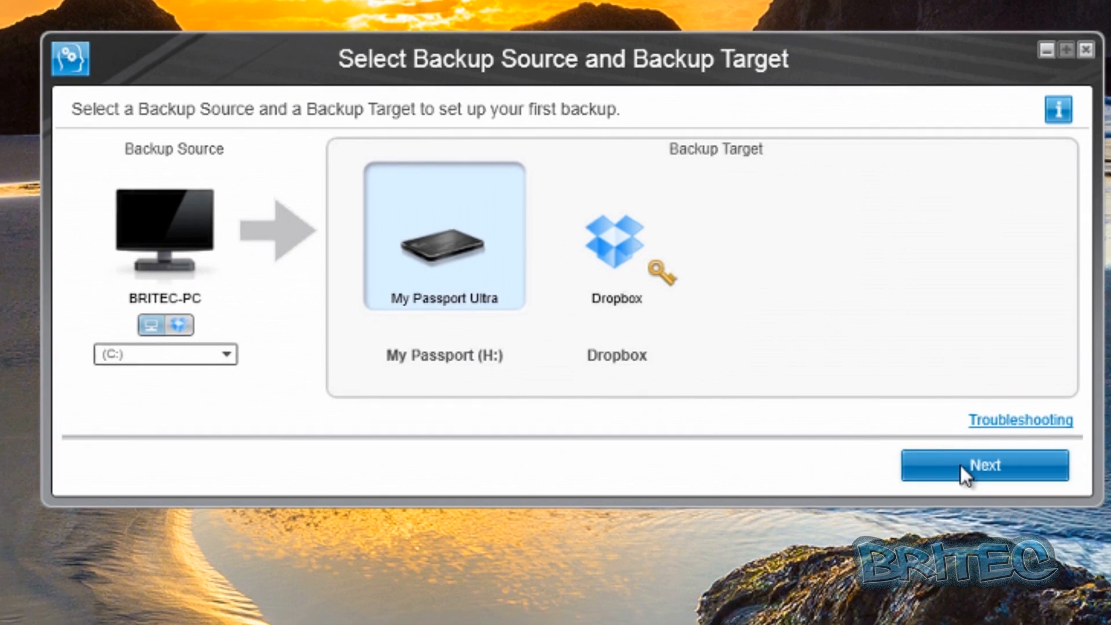
Step: Confirm the My Passport Ultra target and keep Category Backup as the plan
{"action": "left_click", "coordinate": [986, 466]}
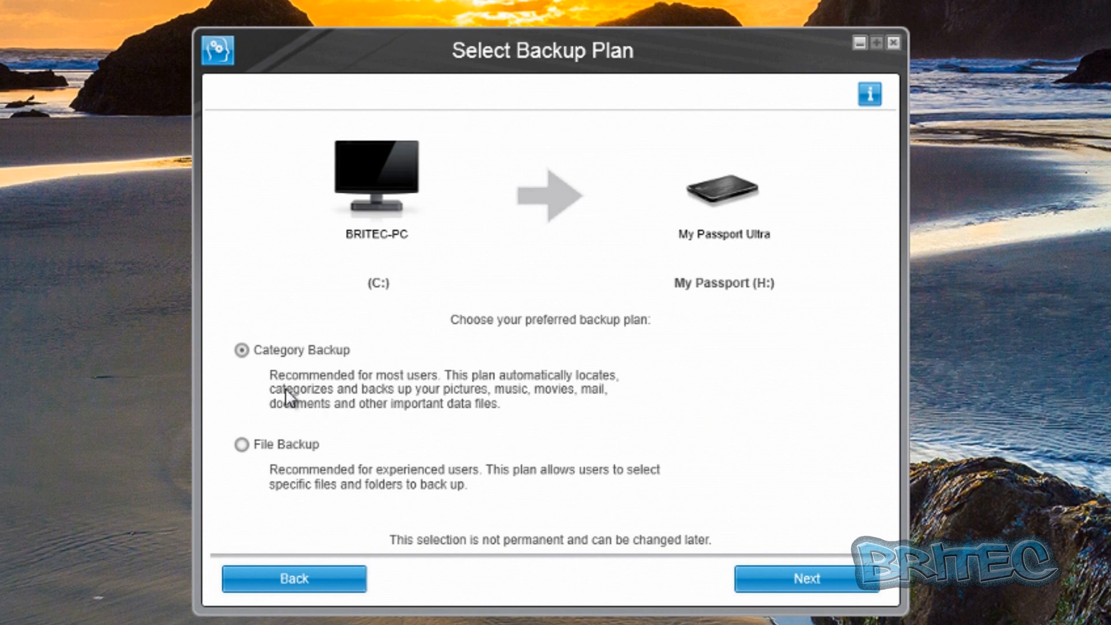
{"action": "mouse_move", "coordinate": [330, 369]}
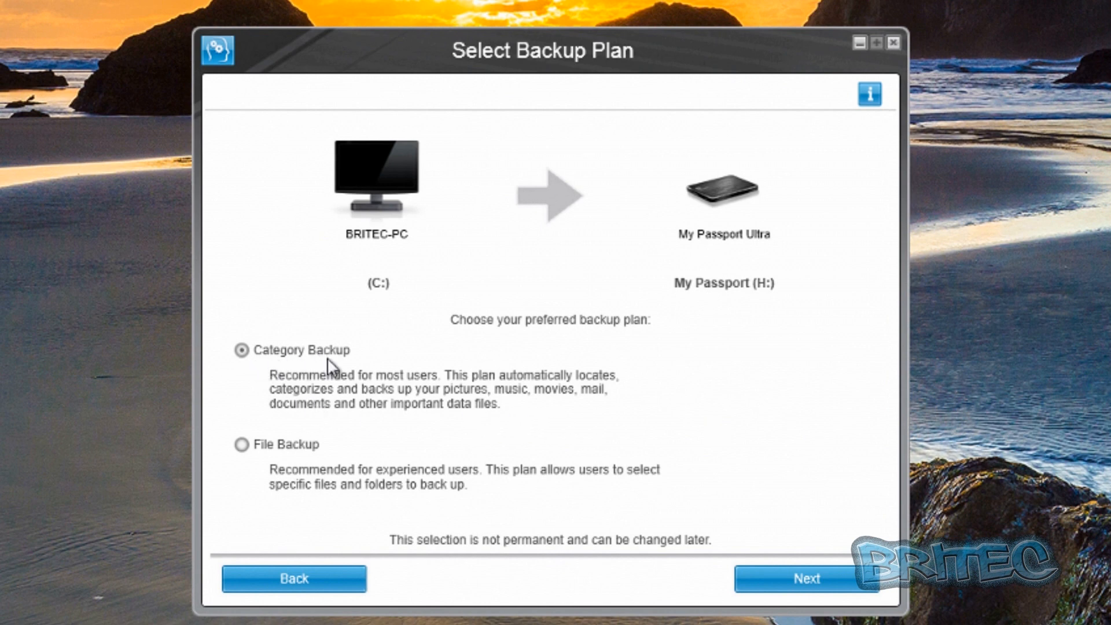
{"action": "mouse_move", "coordinate": [638, 333]}
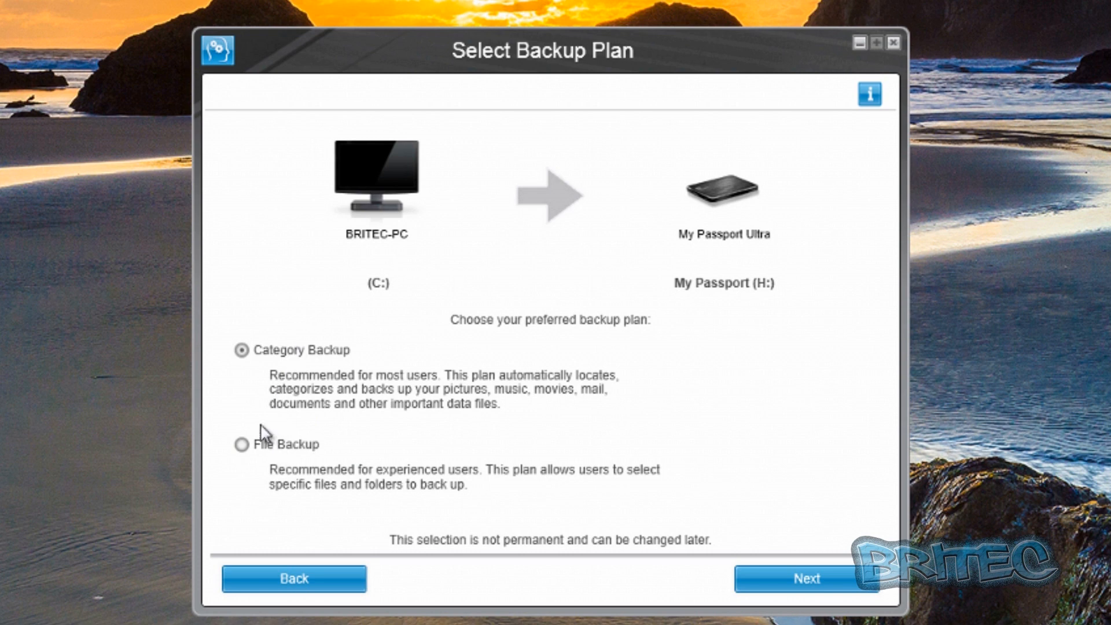
{"action": "mouse_move", "coordinate": [350, 388]}
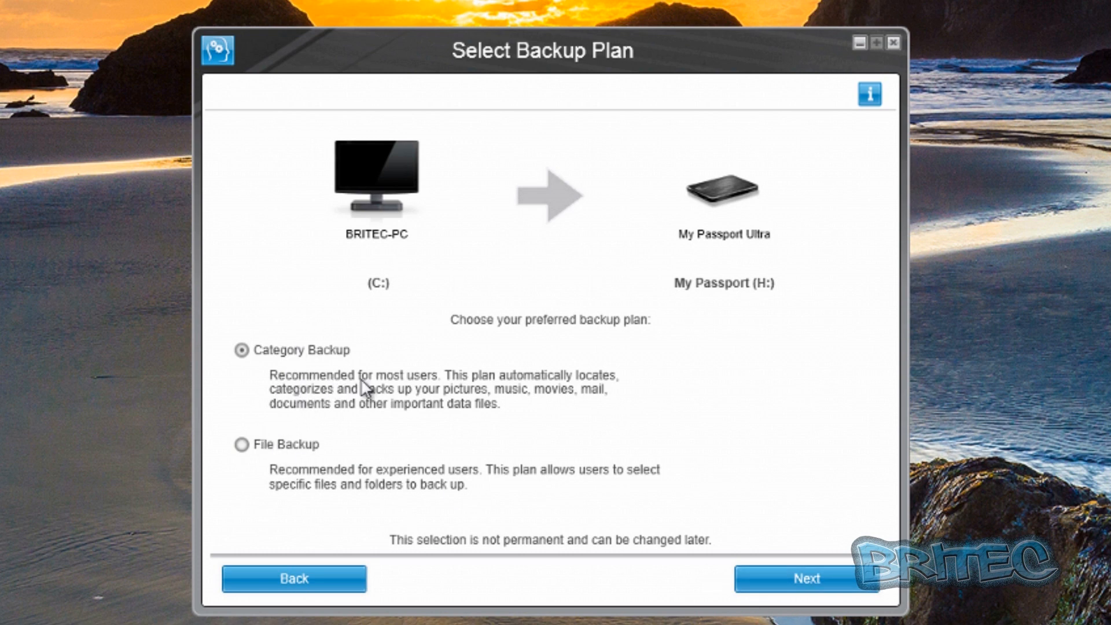
{"action": "mouse_move", "coordinate": [609, 393]}
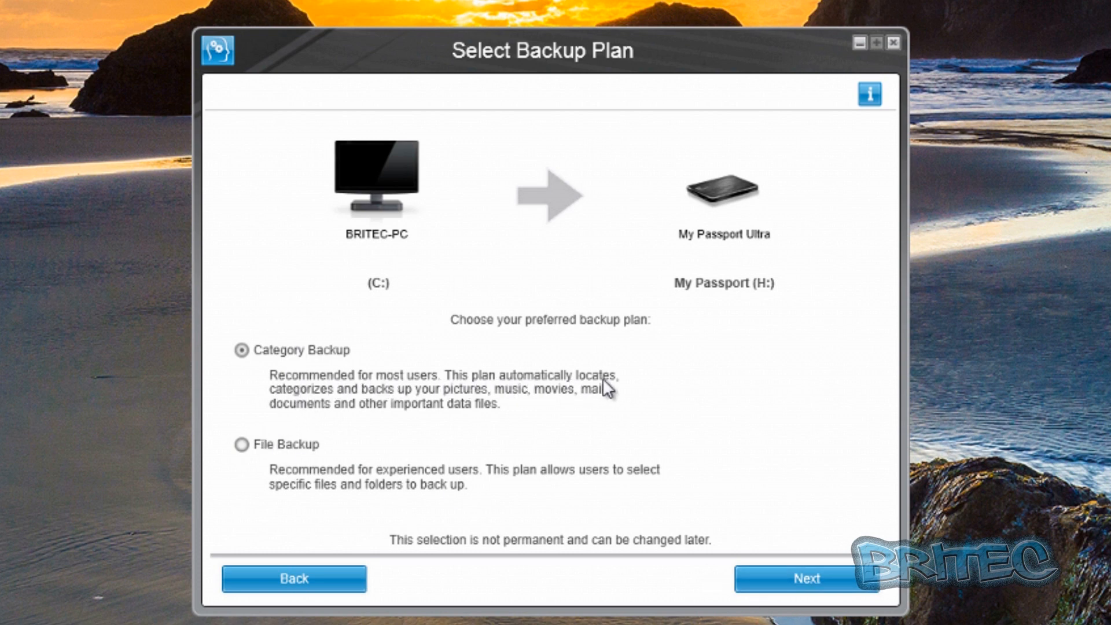
{"action": "mouse_move", "coordinate": [378, 416]}
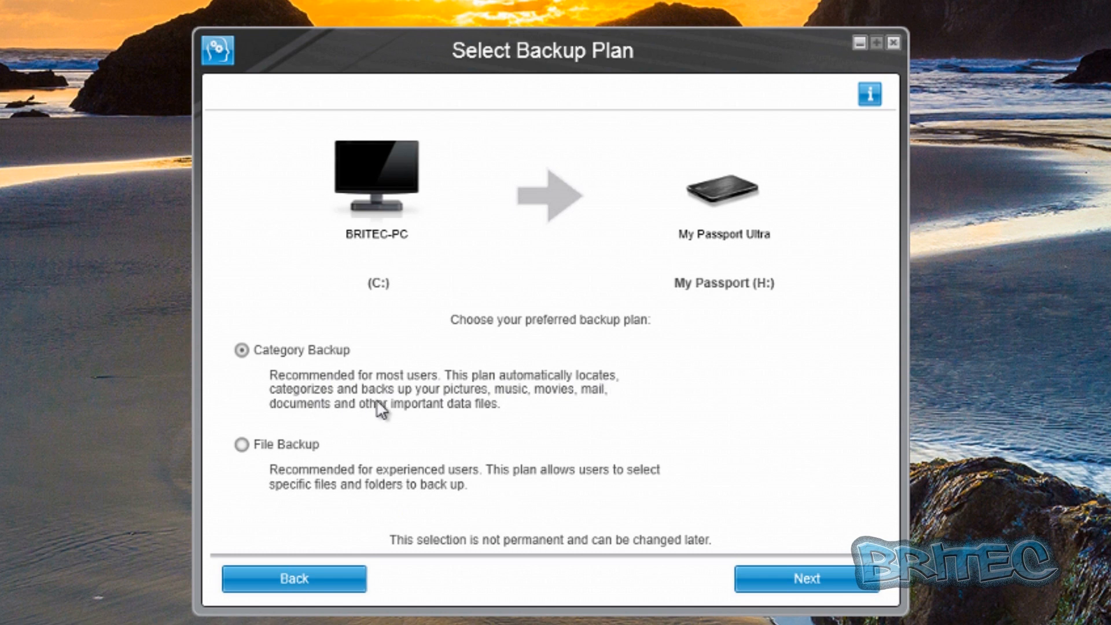
{"action": "mouse_move", "coordinate": [592, 408]}
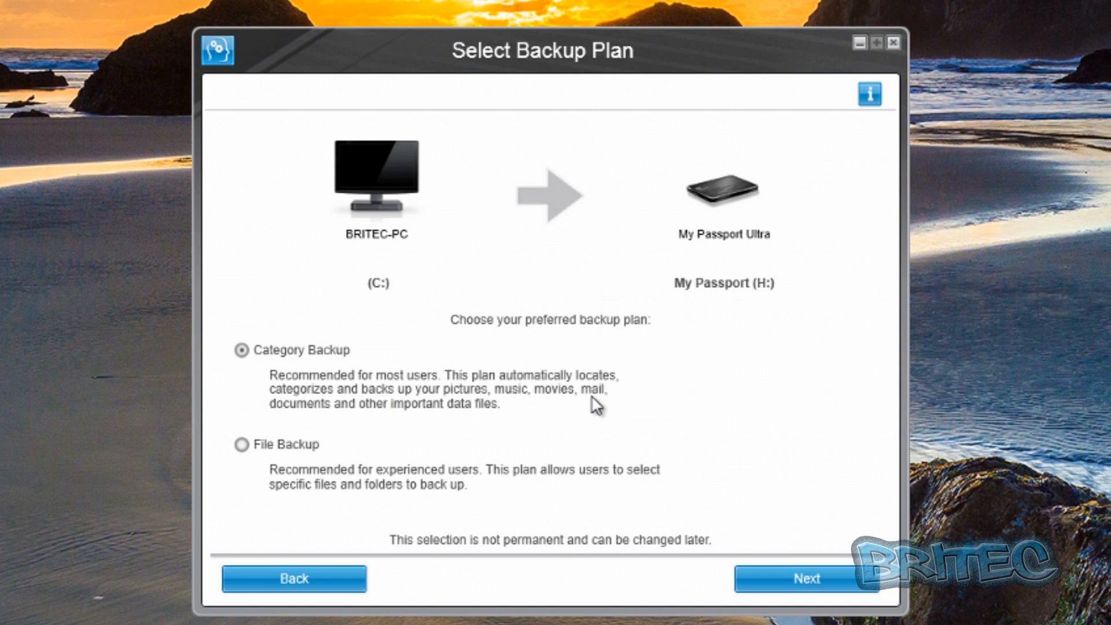
{"action": "mouse_move", "coordinate": [254, 519]}
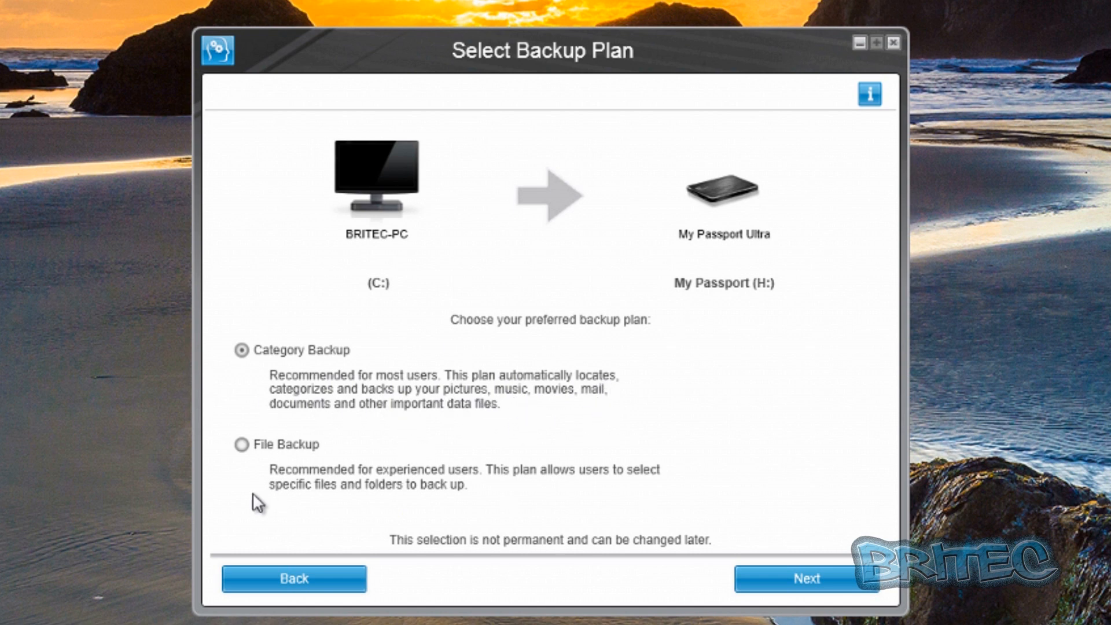
{"action": "mouse_move", "coordinate": [406, 514]}
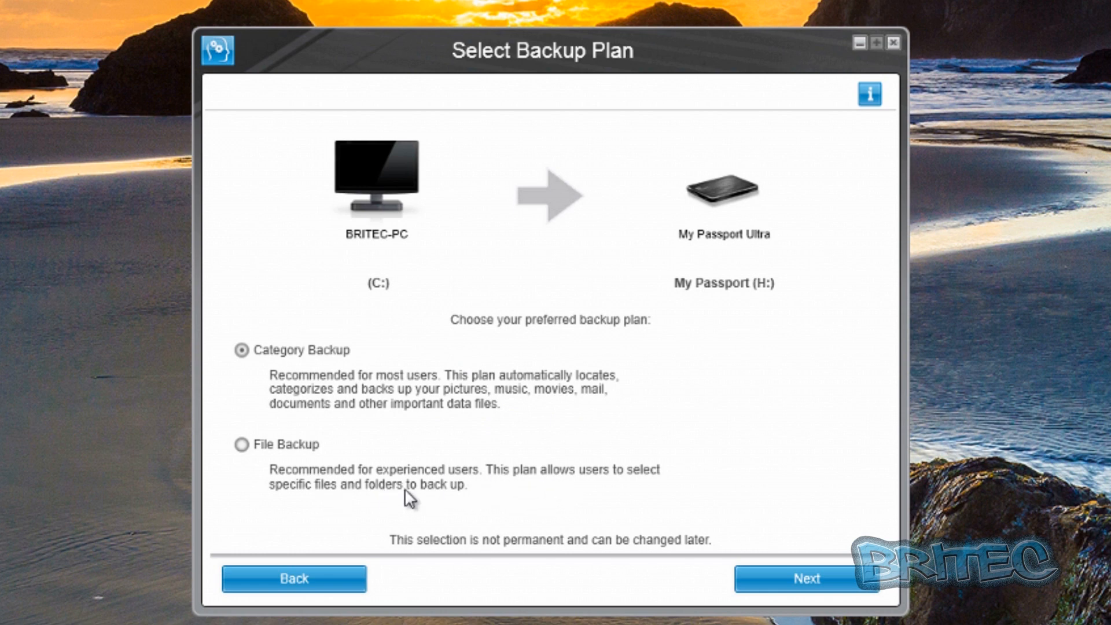
{"action": "mouse_move", "coordinate": [292, 521]}
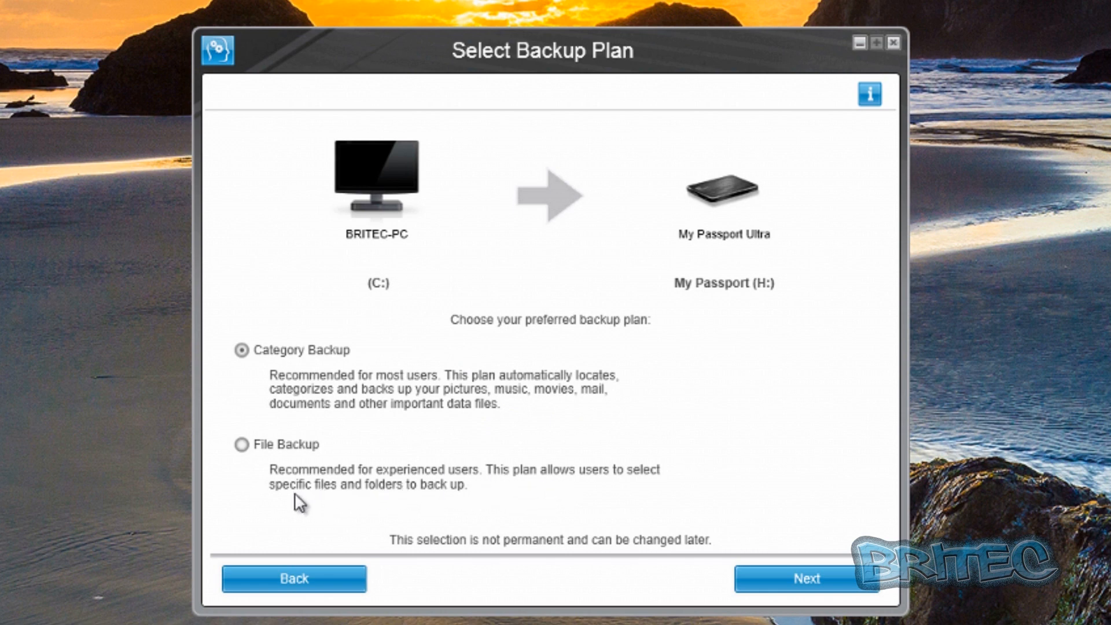
{"action": "mouse_move", "coordinate": [311, 517]}
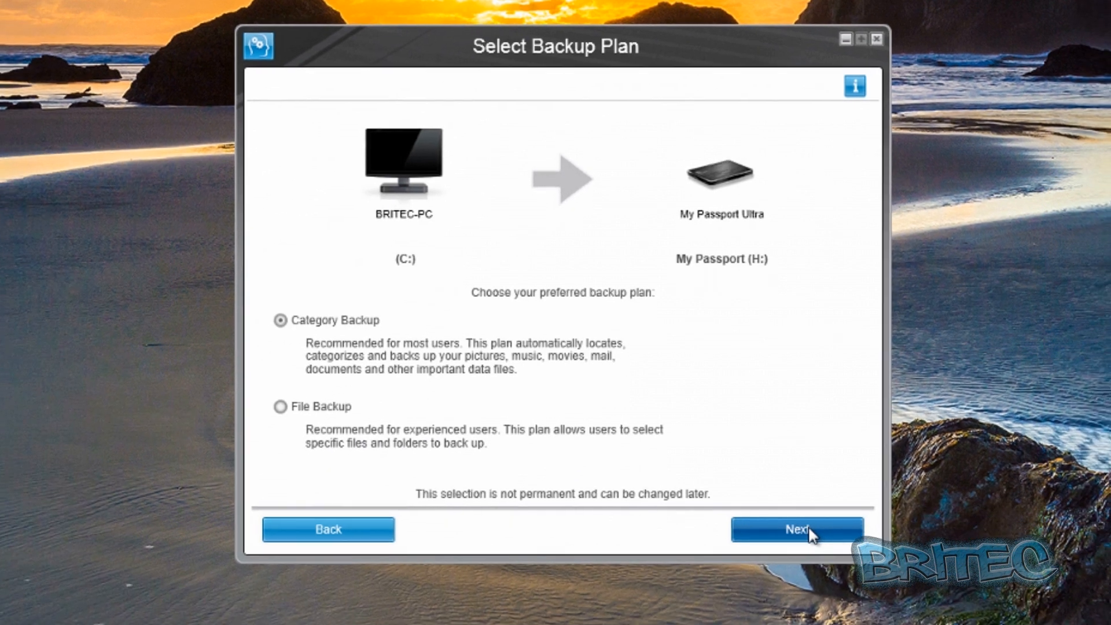
{"action": "left_click", "coordinate": [799, 528]}
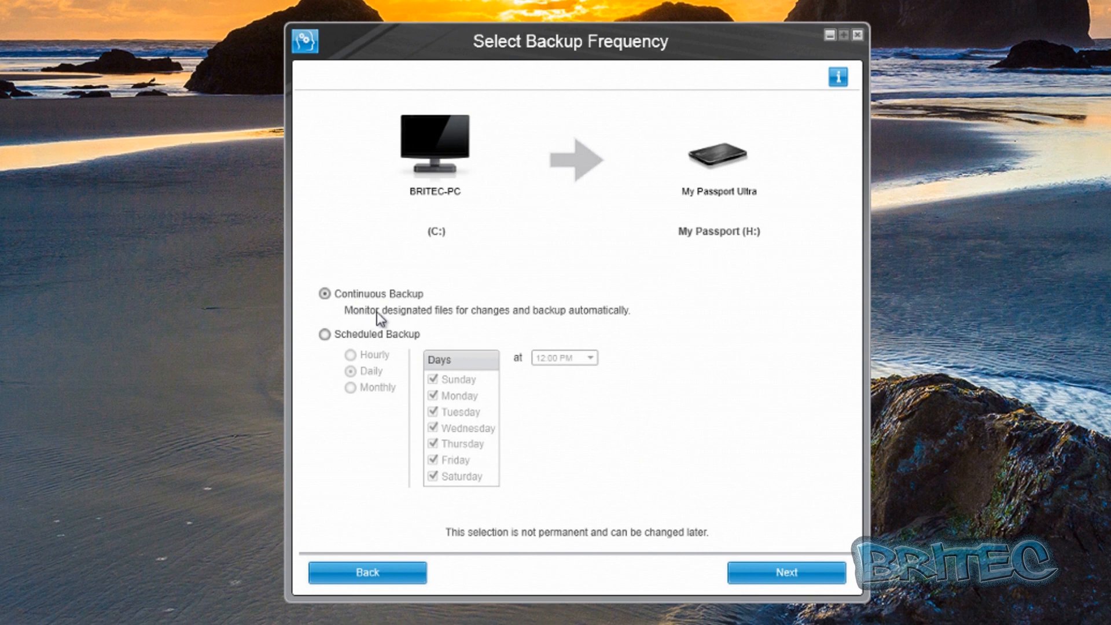
{"action": "mouse_move", "coordinate": [597, 322]}
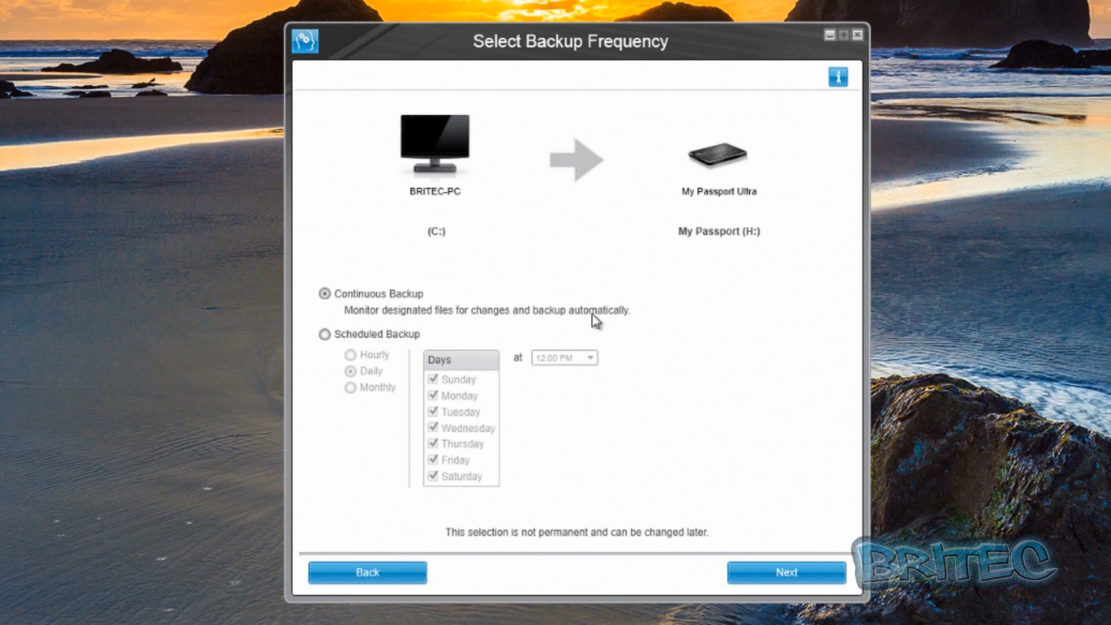
{"action": "mouse_move", "coordinate": [492, 325]}
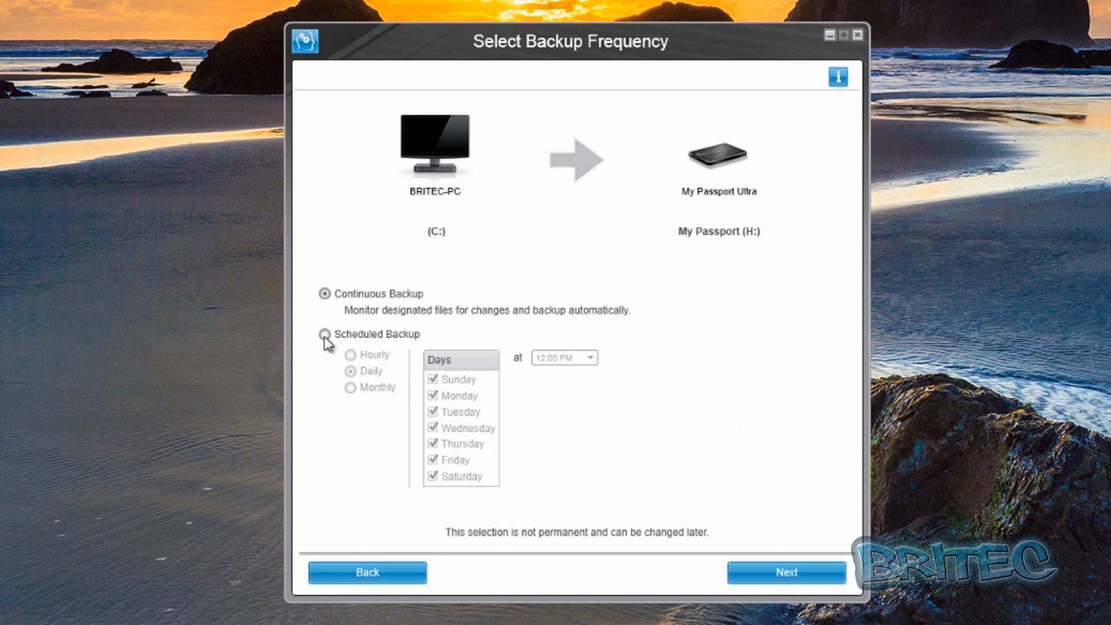
Step: Preview the Scheduled Backup options, then reselect Continuous Backup and proceed to the overview
{"action": "left_click", "coordinate": [324, 334]}
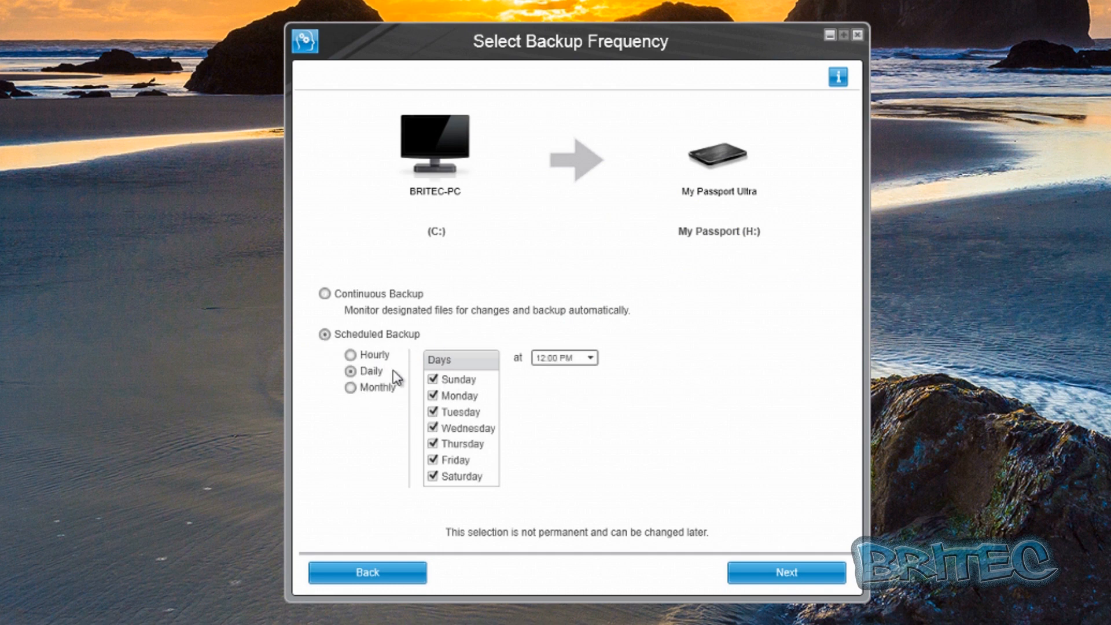
{"action": "mouse_move", "coordinate": [354, 384]}
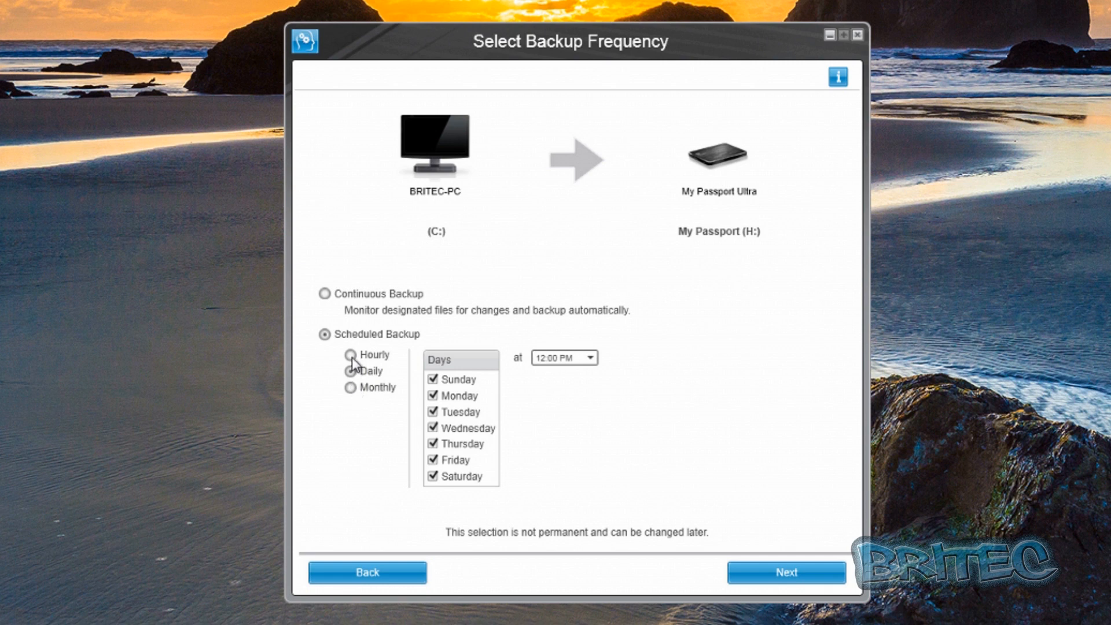
{"action": "left_click", "coordinate": [347, 371]}
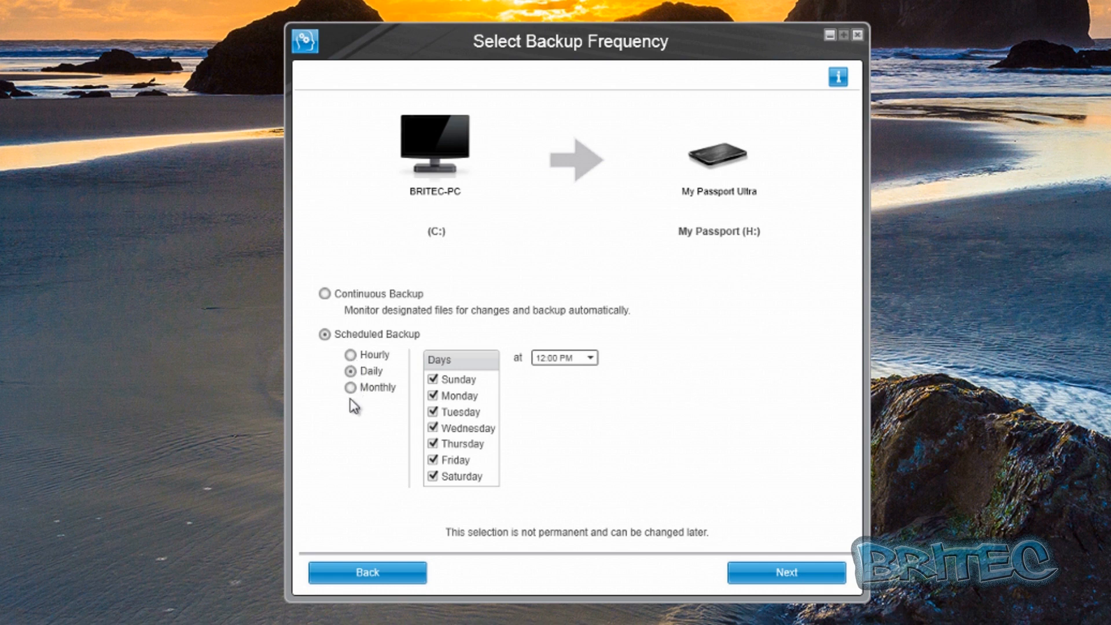
{"action": "mouse_move", "coordinate": [535, 385]}
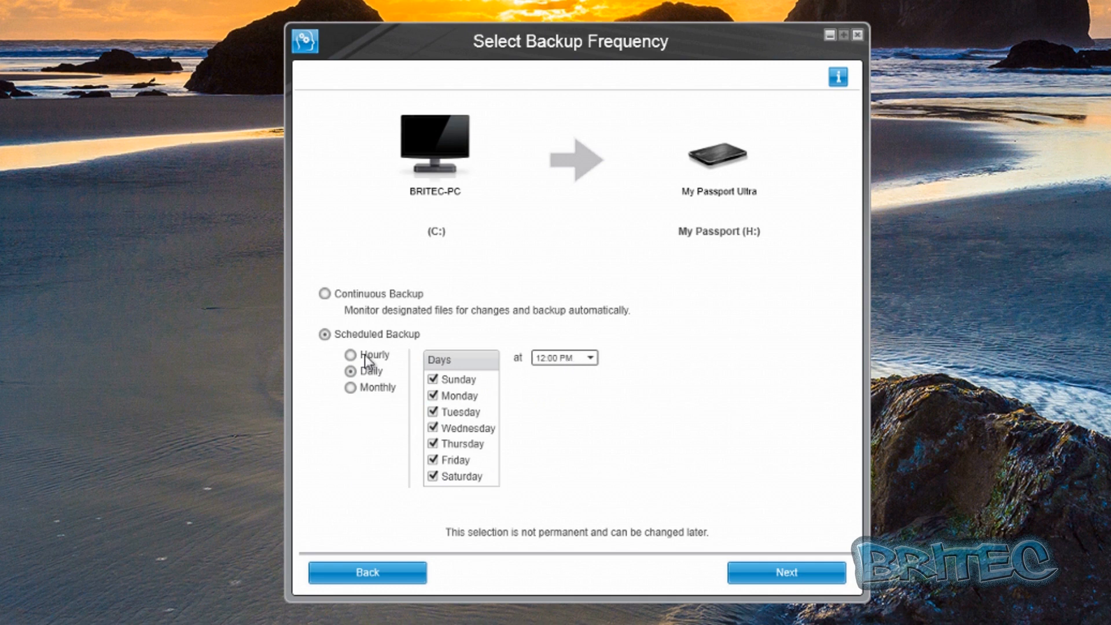
{"action": "left_click", "coordinate": [323, 294]}
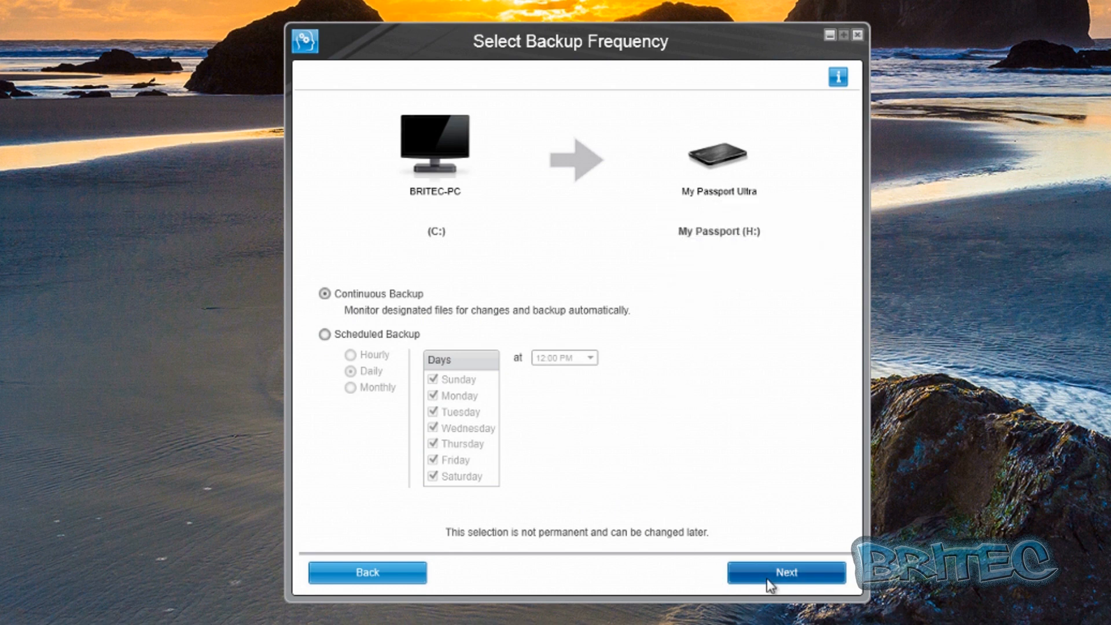
{"action": "left_click", "coordinate": [787, 572]}
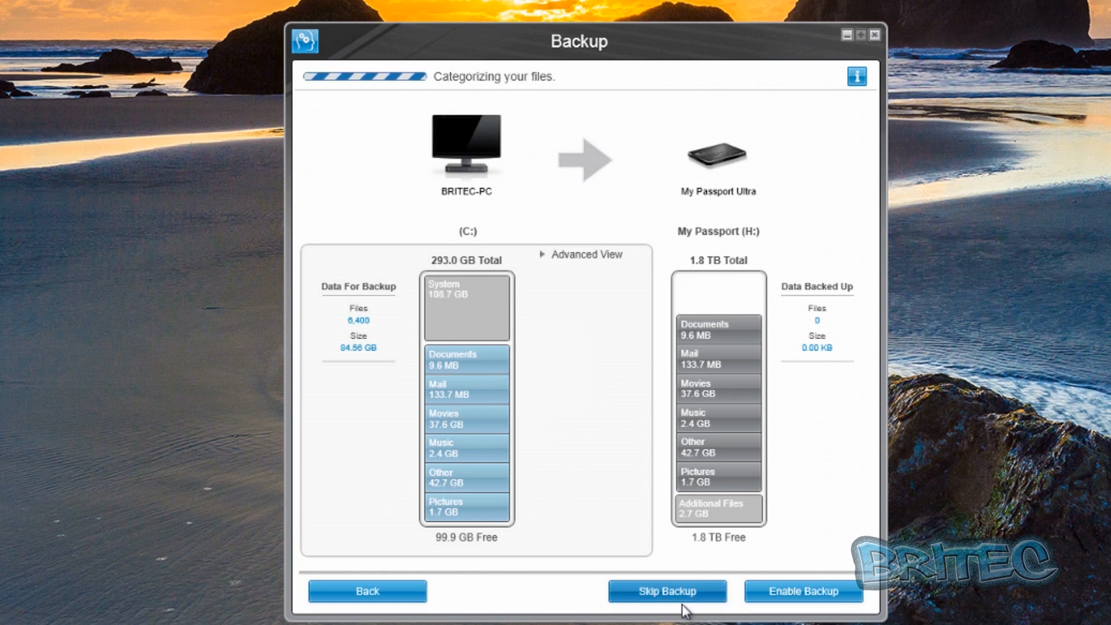
Step: Skip the initial backup and dismiss the configuration-complete message
{"action": "left_click", "coordinate": [668, 607]}
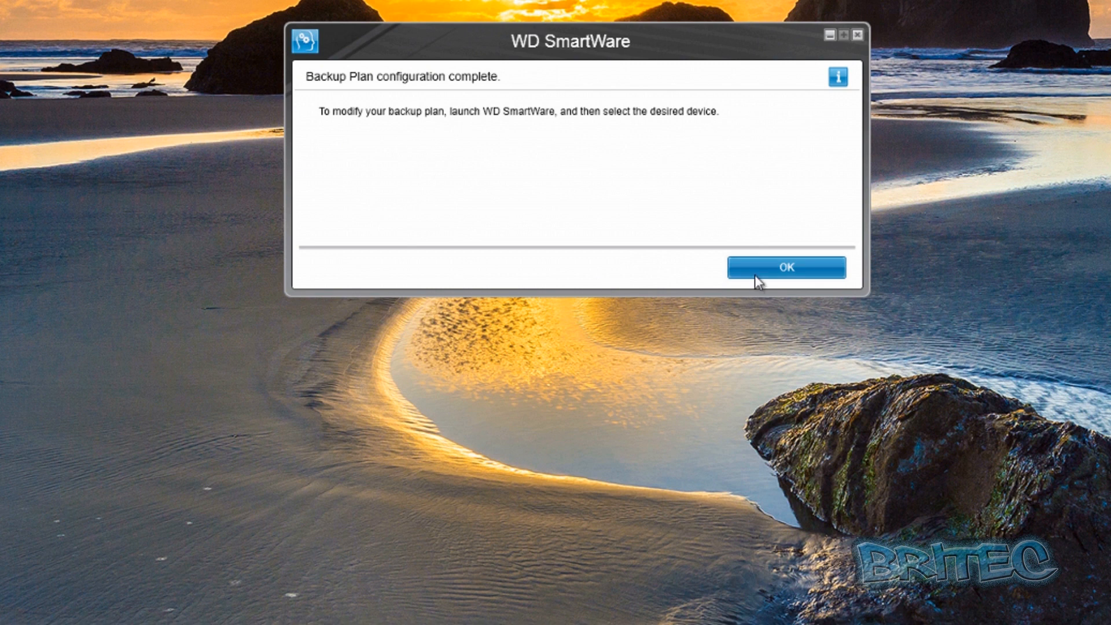
{"action": "left_click", "coordinate": [788, 267]}
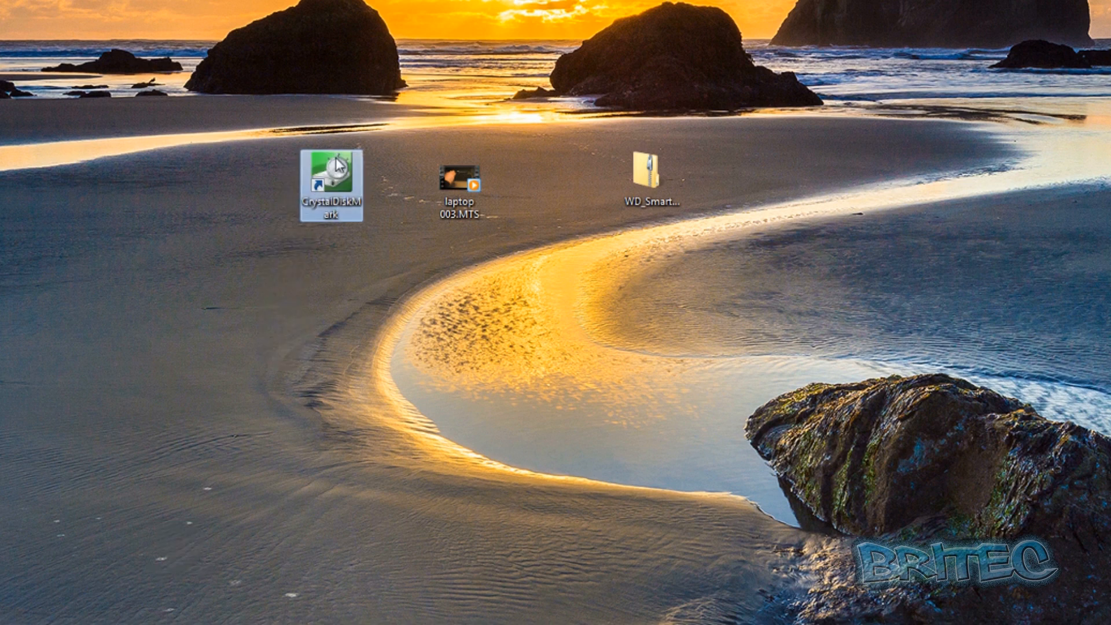
Step: Launch CrystalDiskMark and choose drive G: as the test target
{"action": "double_click", "coordinate": [331, 181]}
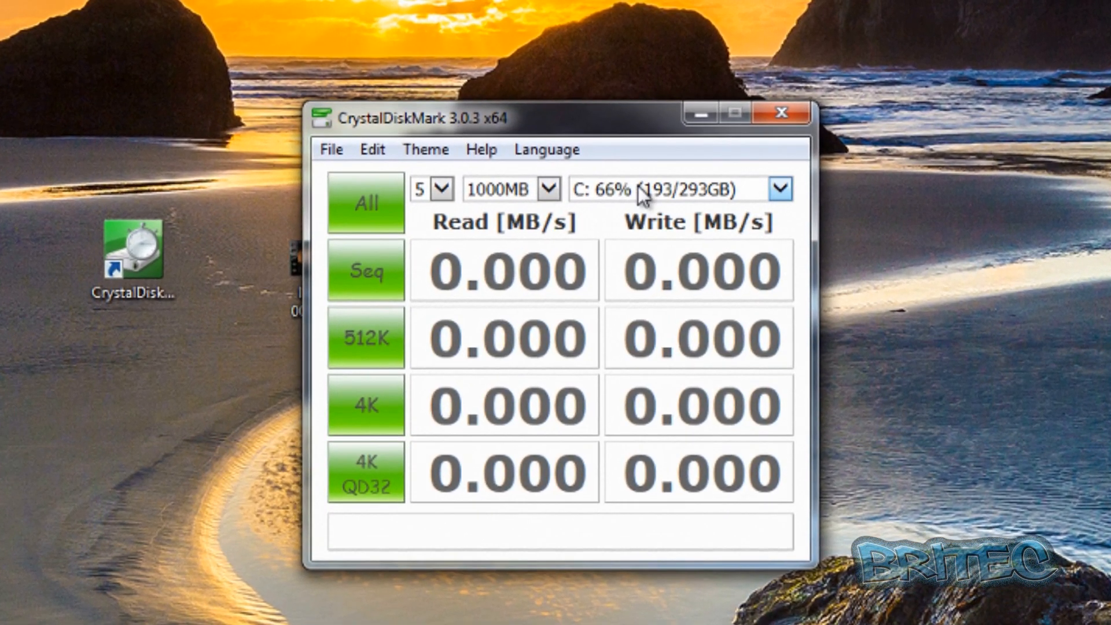
{"action": "left_click", "coordinate": [779, 190]}
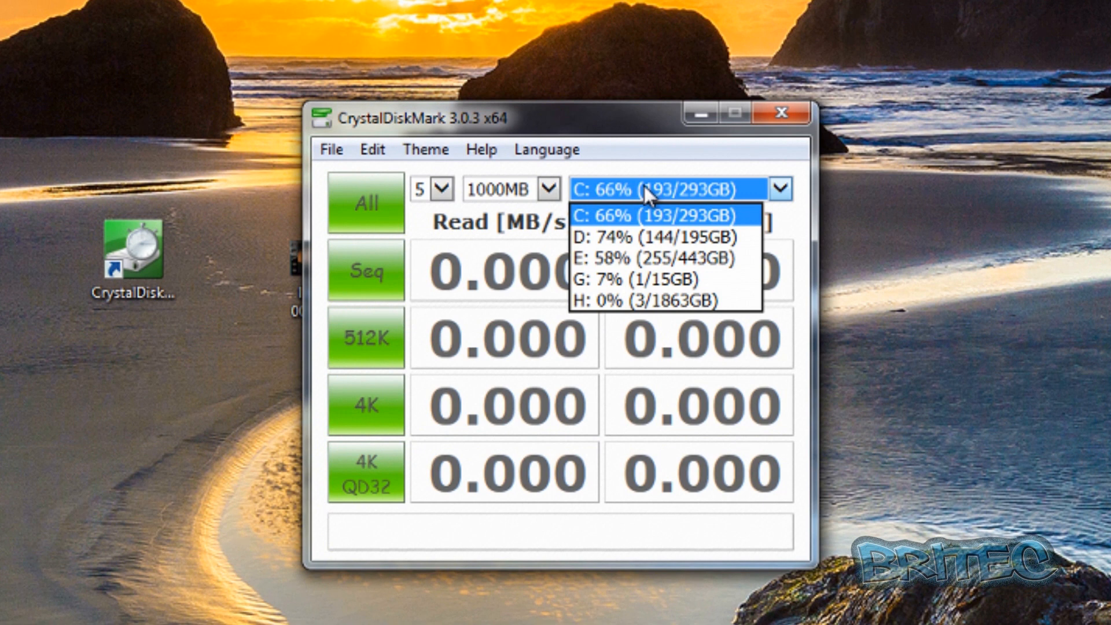
{"action": "mouse_move", "coordinate": [623, 290]}
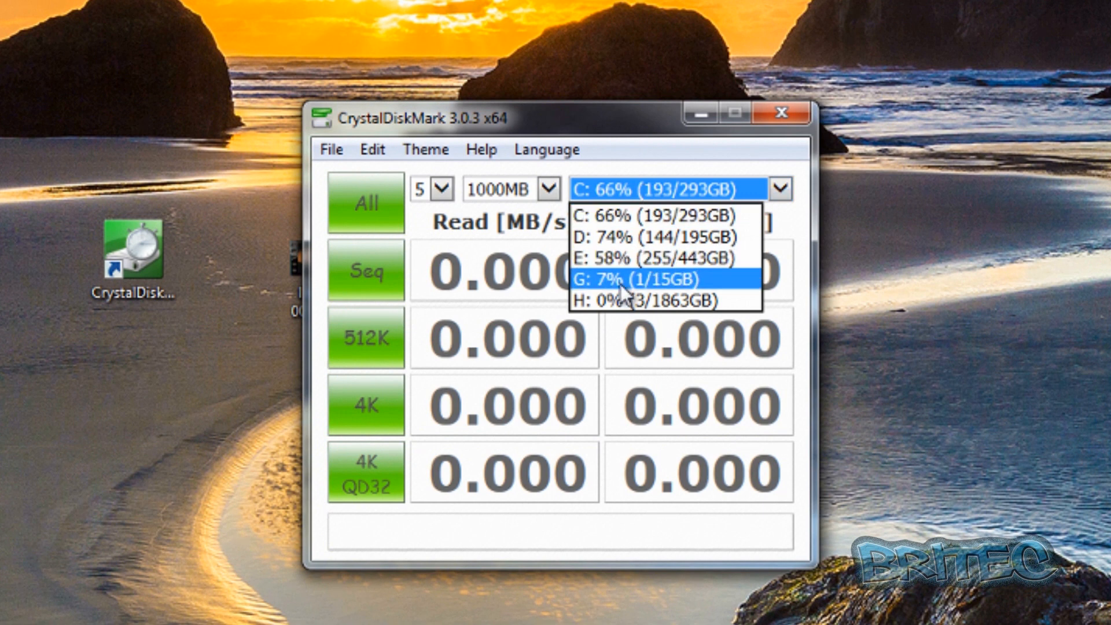
{"action": "left_click", "coordinate": [630, 292]}
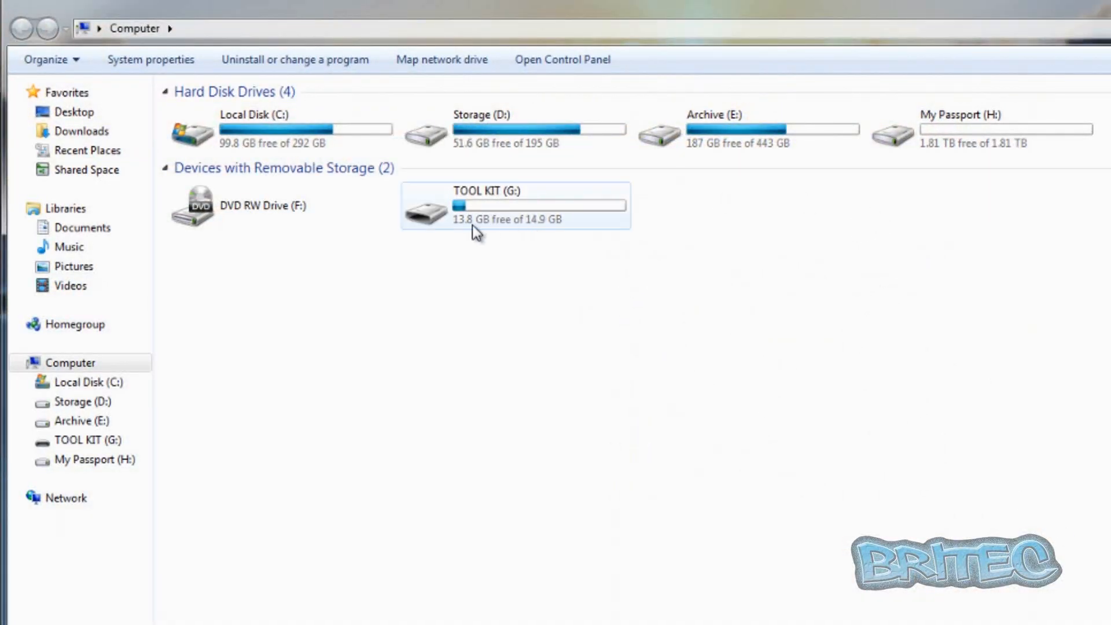
{"action": "mouse_move", "coordinate": [453, 233]}
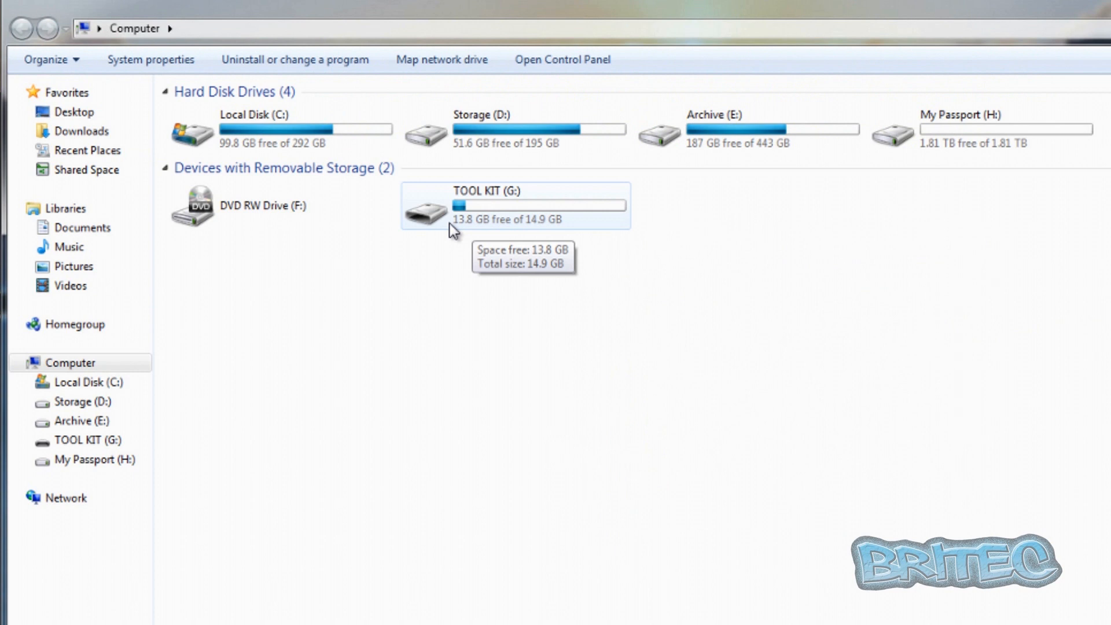
{"action": "mouse_move", "coordinate": [569, 225]}
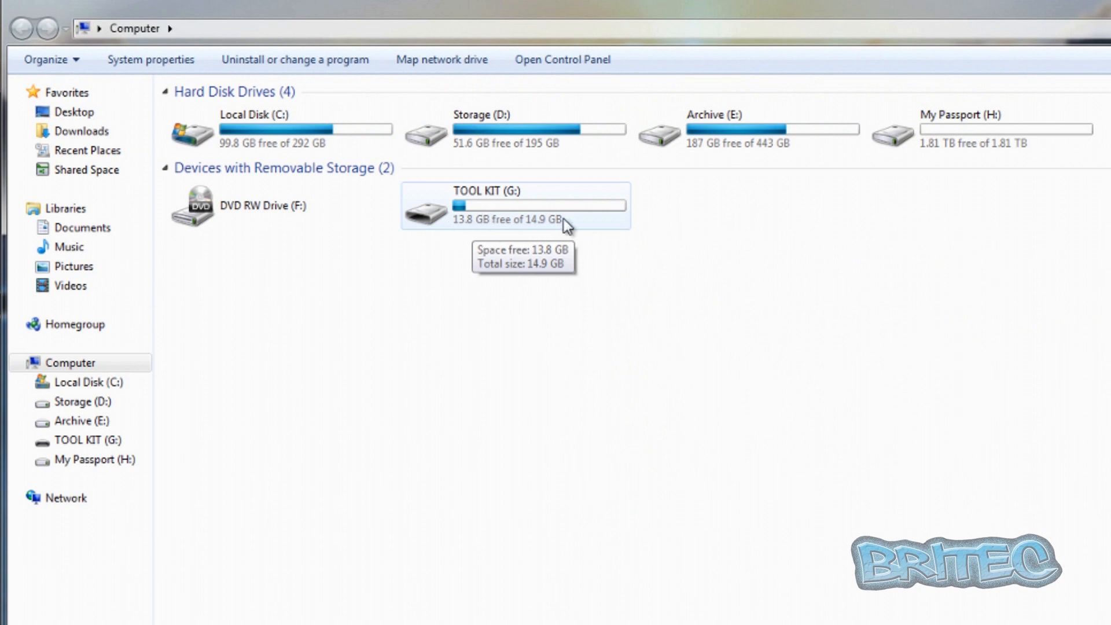
{"action": "mouse_move", "coordinate": [1026, 149]}
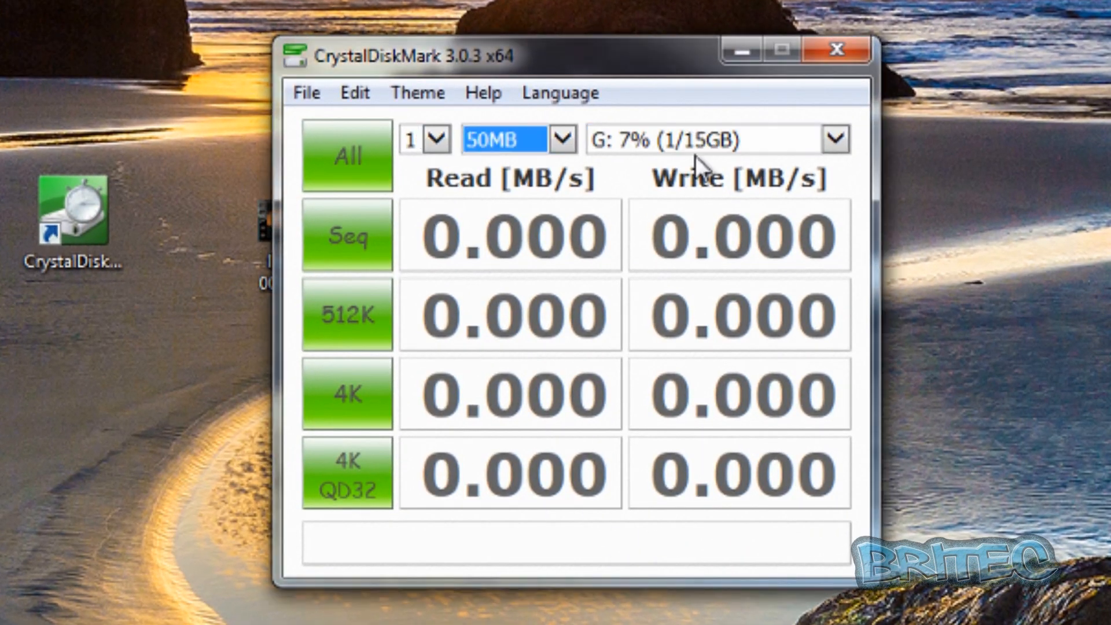
Step: Run the full G: benchmark (Seq 19.00 read, 4.448 write MB/s) and paste results into Notepad
{"action": "left_click", "coordinate": [348, 158]}
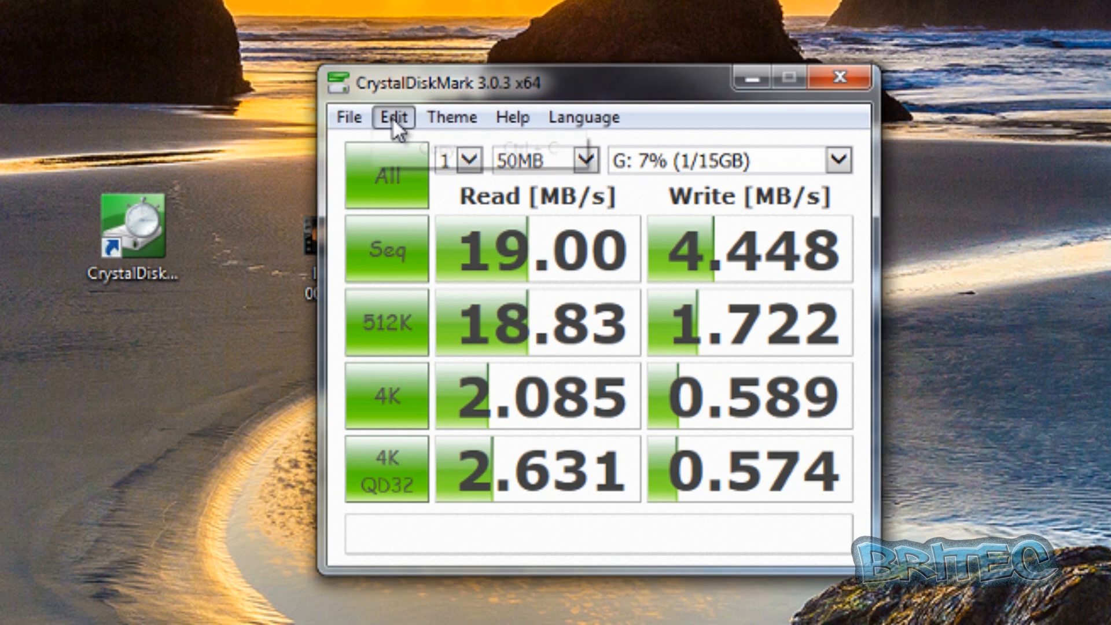
{"action": "left_click", "coordinate": [392, 118]}
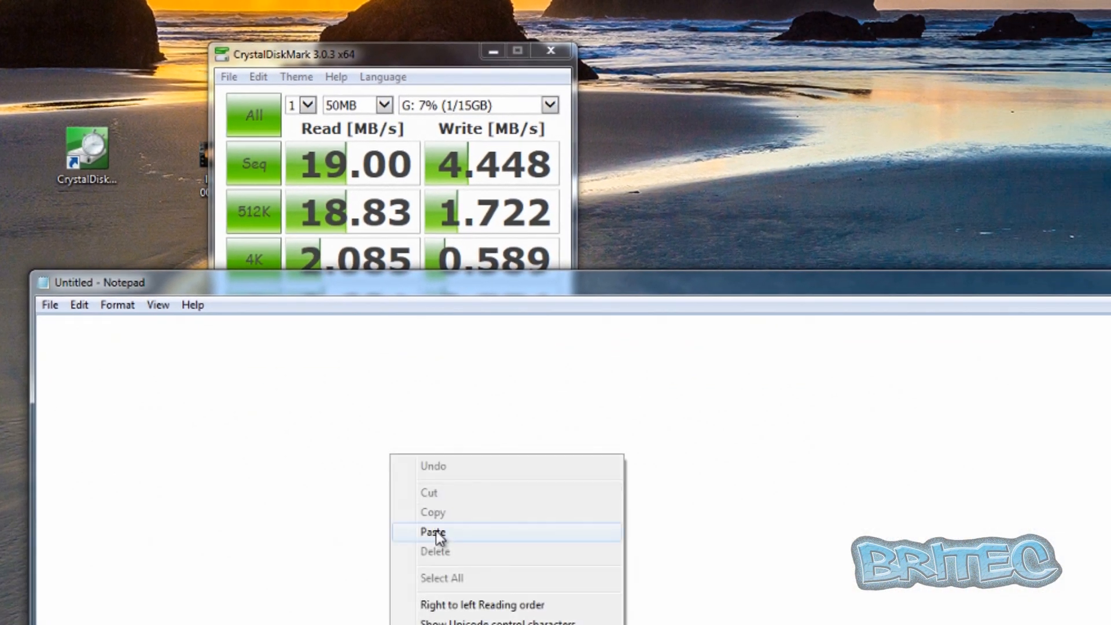
{"action": "left_click", "coordinate": [433, 531]}
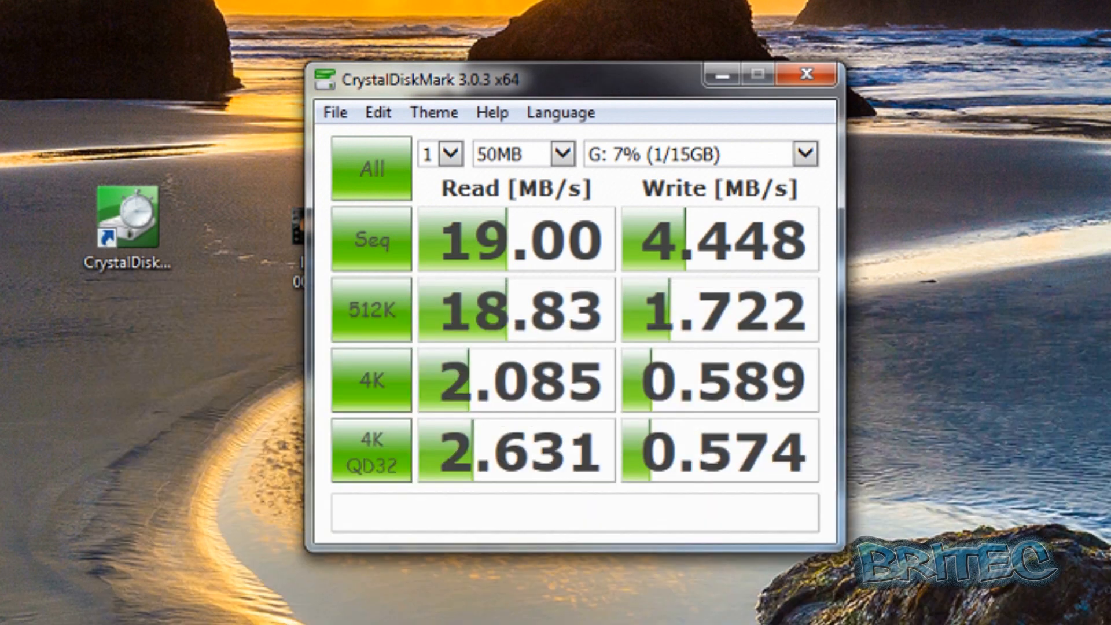
Step: Benchmark H: My Passport (108.1 read, 100.2 write MB/s) and paste results into Notepad
{"action": "left_click", "coordinate": [811, 152]}
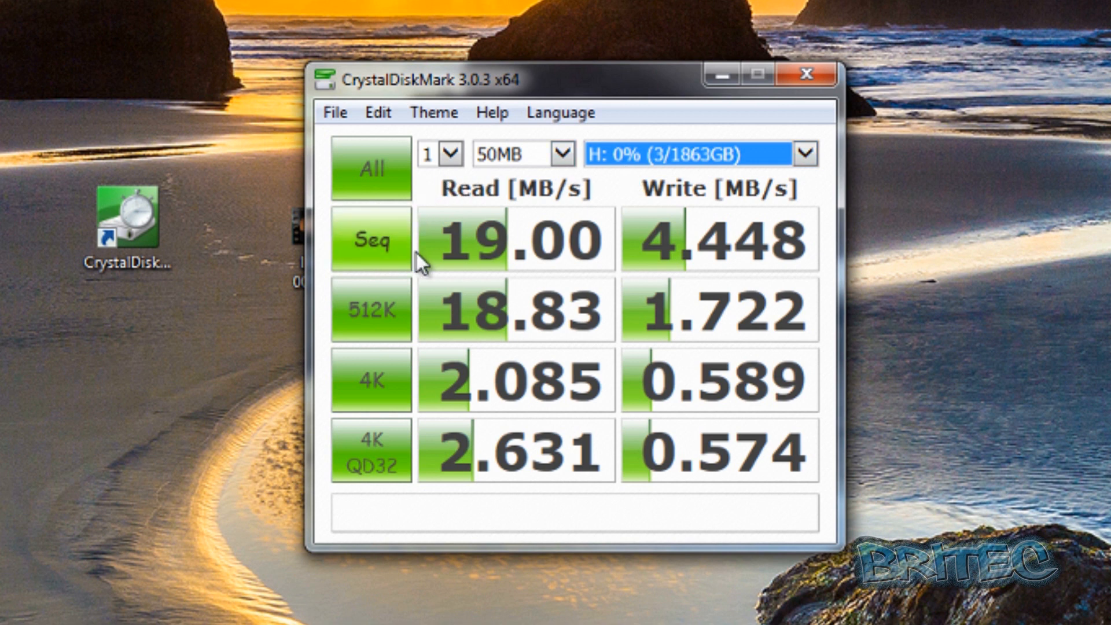
{"action": "mouse_move", "coordinate": [363, 173]}
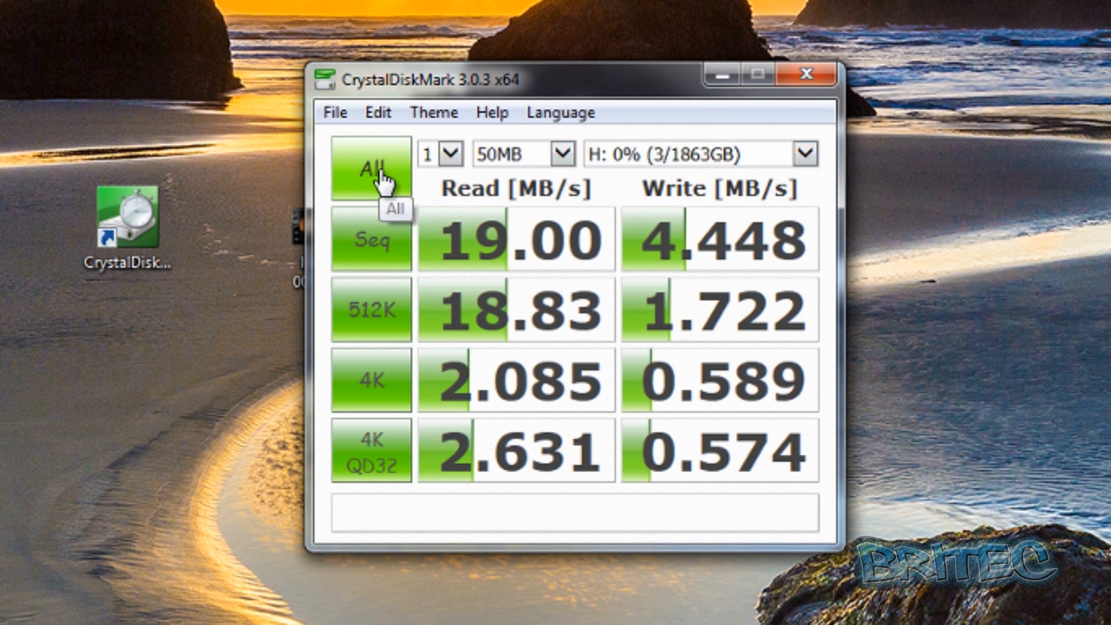
{"action": "left_click", "coordinate": [373, 172]}
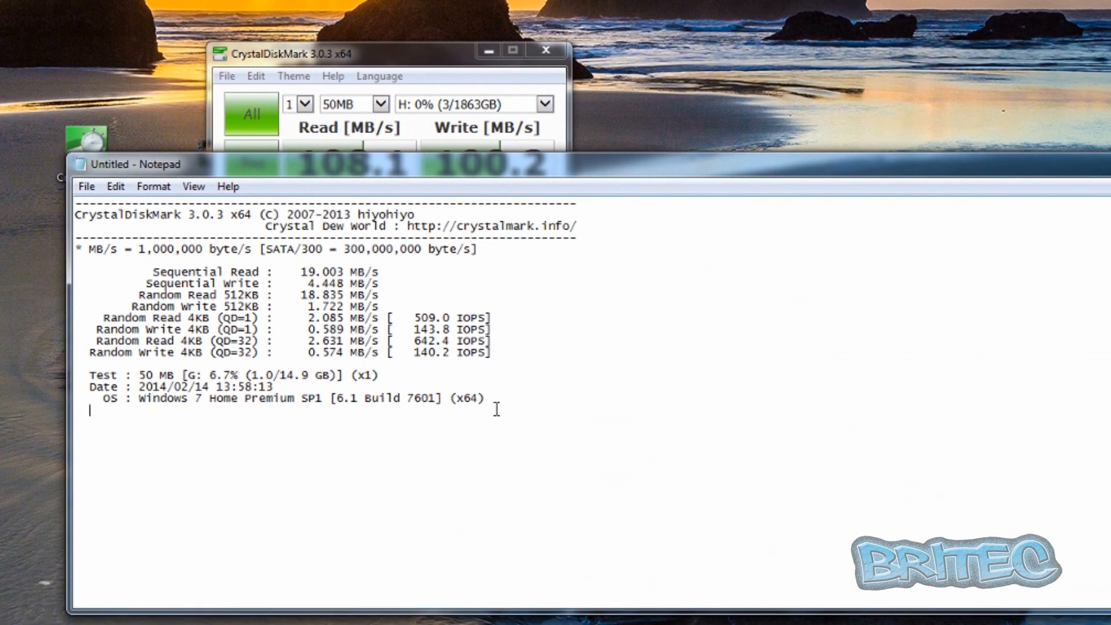
{"action": "mouse_move", "coordinate": [163, 525]}
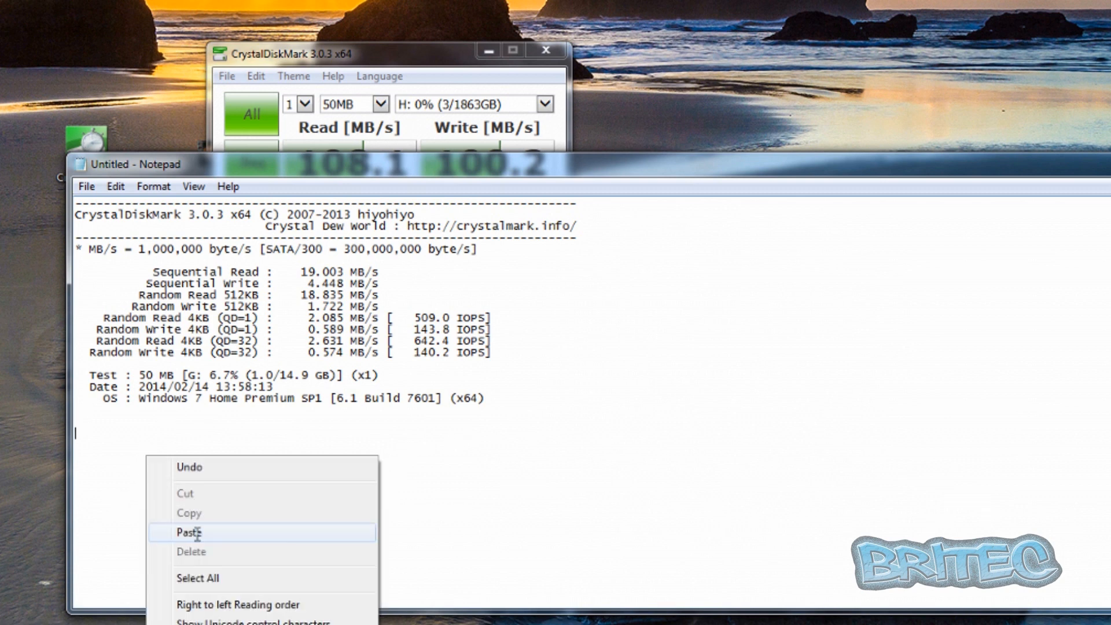
{"action": "left_click", "coordinate": [189, 532]}
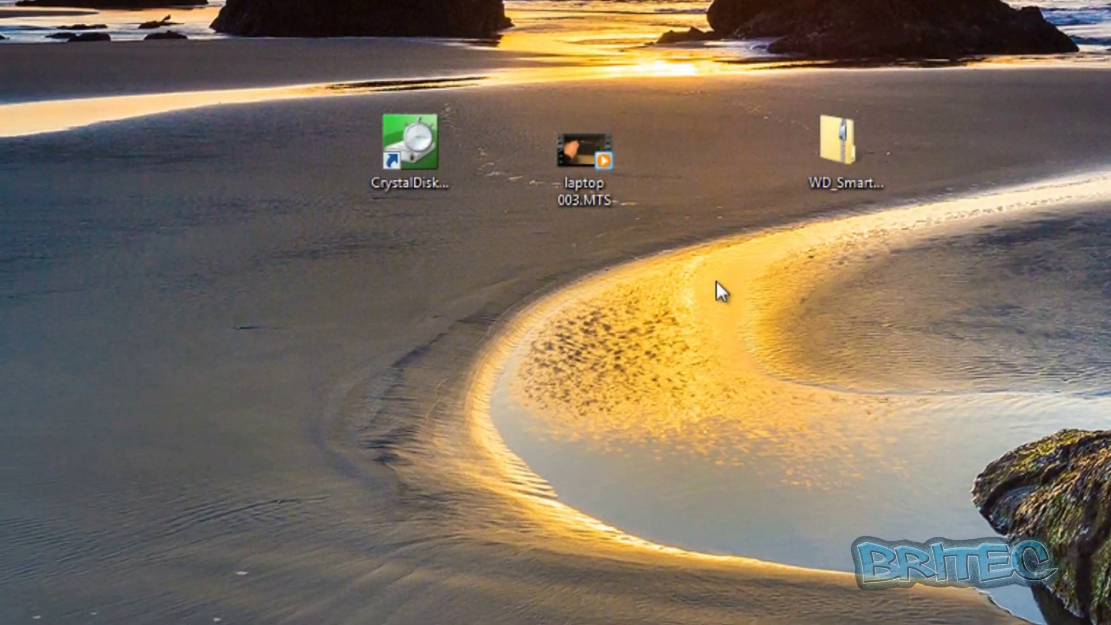
Step: Copy the 1.62 GB laptop 003.MTS video and show the Computer drive list with My Passport (H:)
{"action": "left_click", "coordinate": [584, 150]}
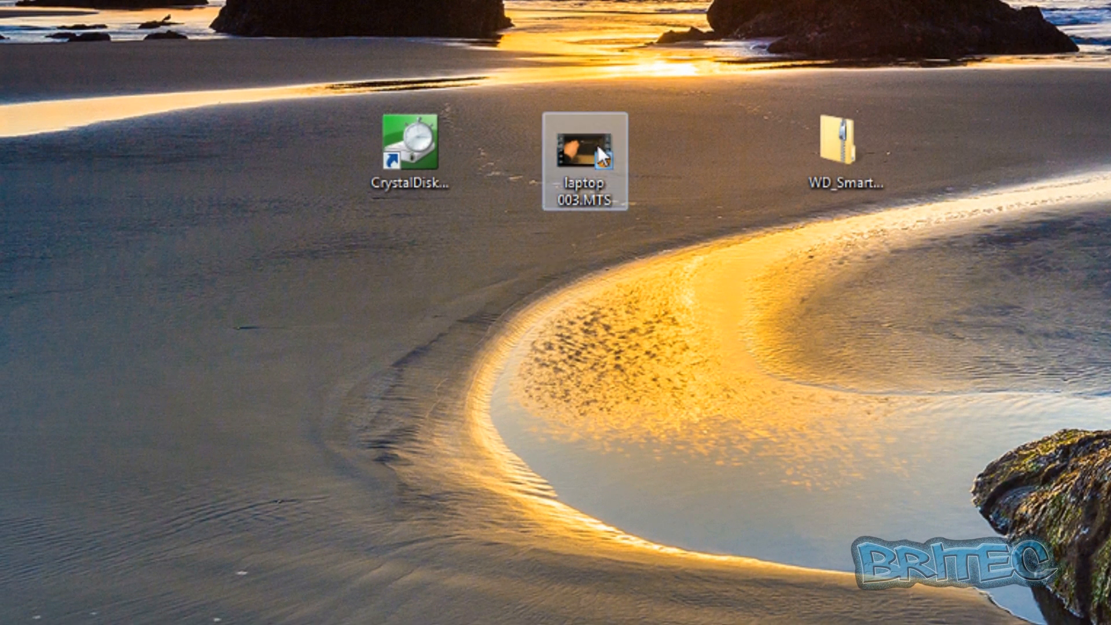
{"action": "mouse_move", "coordinate": [586, 227]}
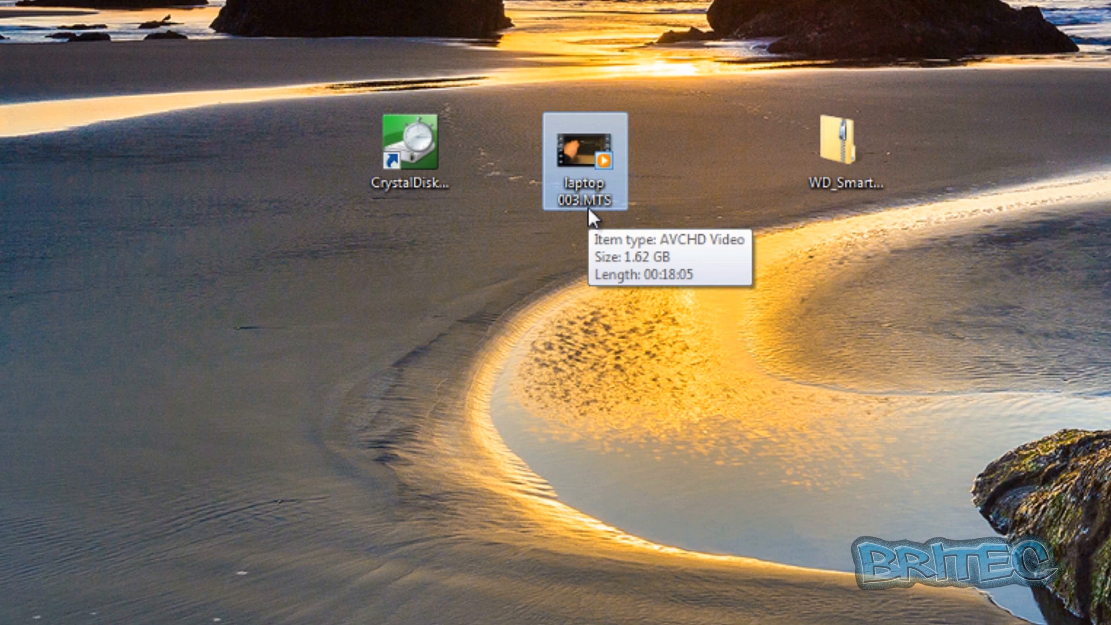
{"action": "mouse_move", "coordinate": [570, 293]}
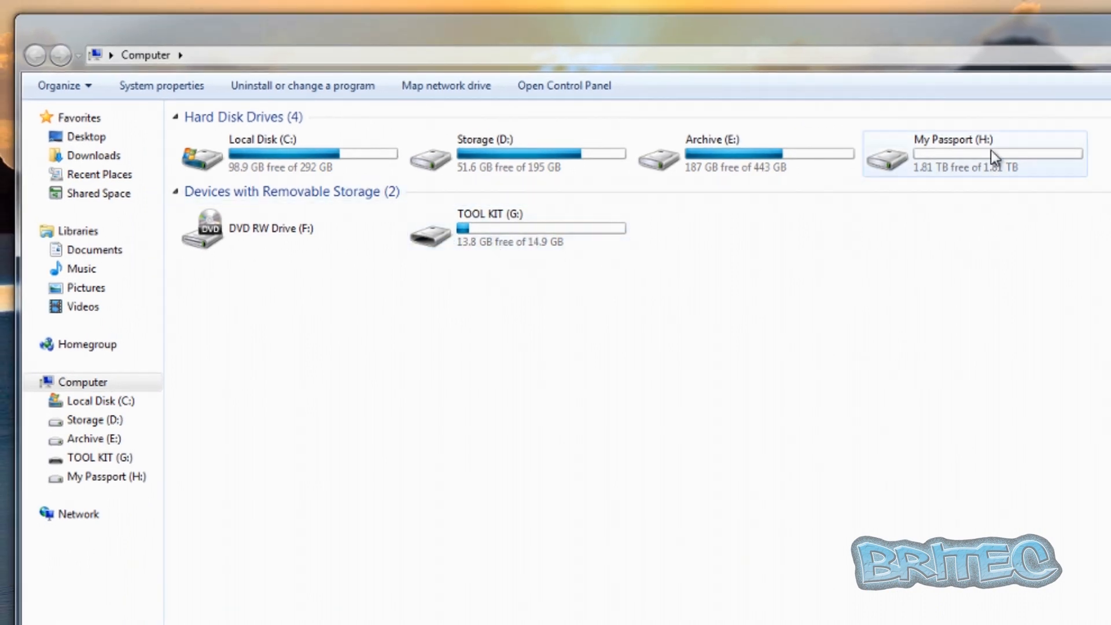
{"action": "left_click", "coordinate": [994, 156]}
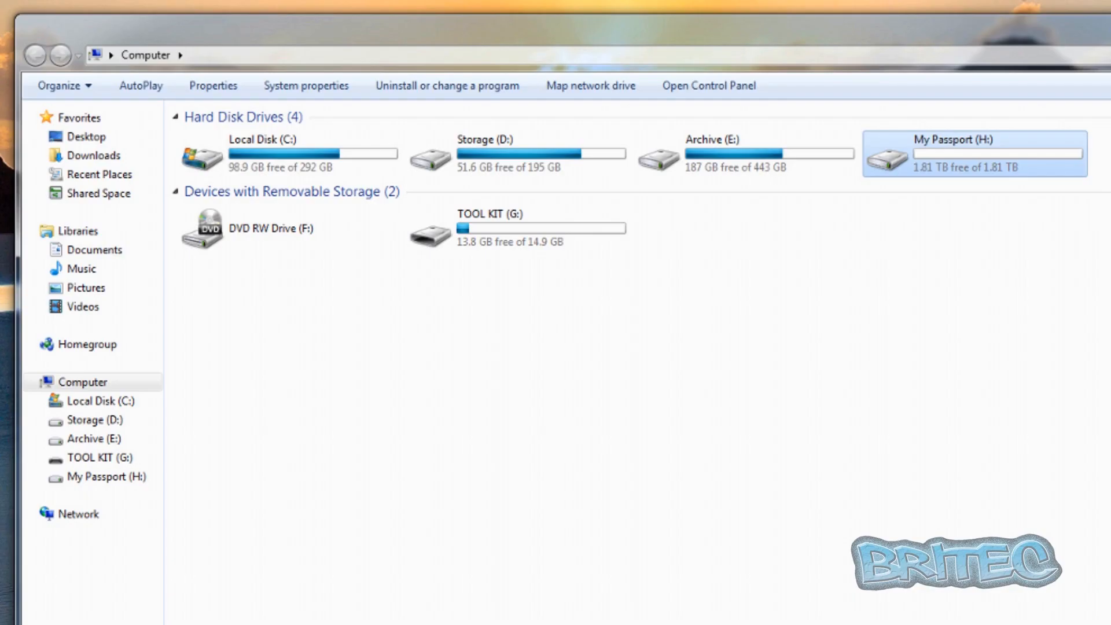
Step: Paste laptop 003.MTS onto TOOL KIT (G:) and expand the copy dialog's details
{"action": "right_click", "coordinate": [488, 230]}
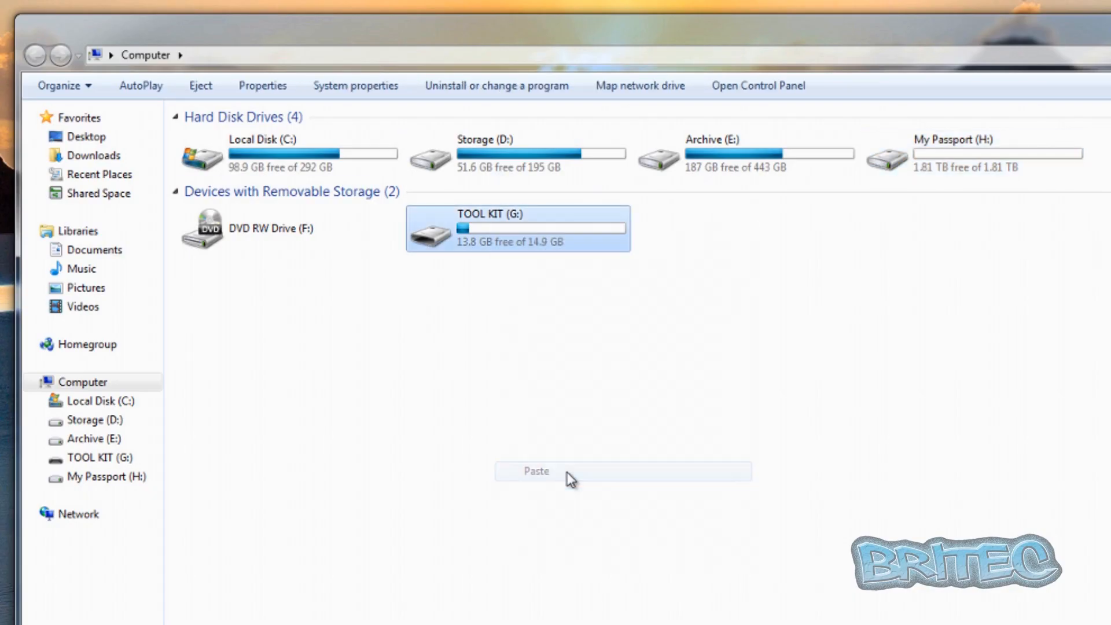
{"action": "left_click", "coordinate": [537, 471]}
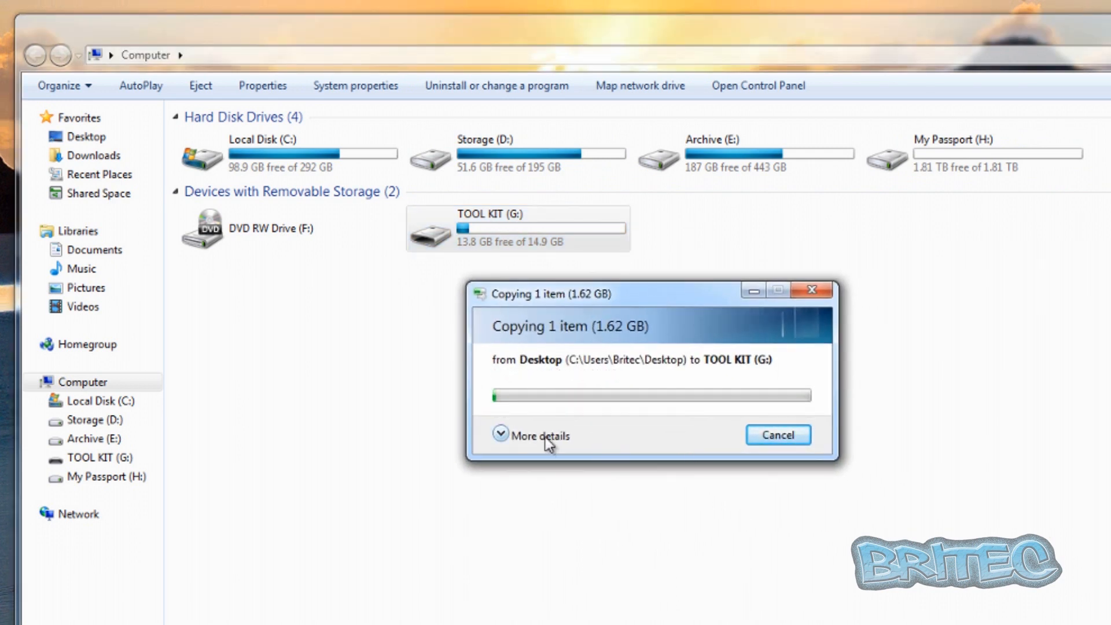
{"action": "left_click", "coordinate": [502, 435]}
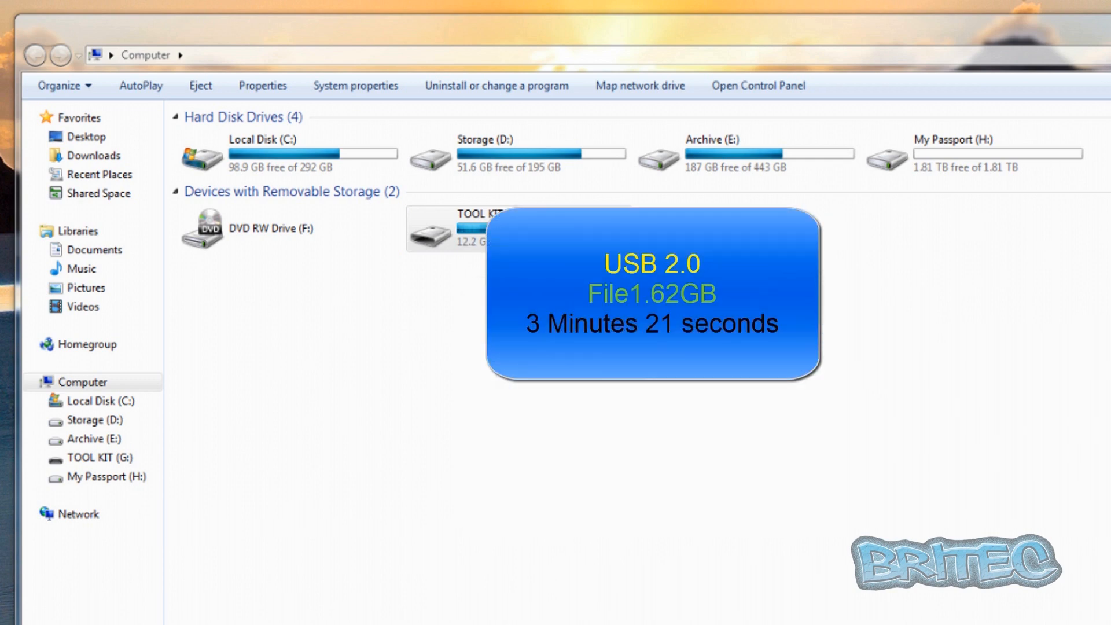
{"action": "mouse_move", "coordinate": [623, 429]}
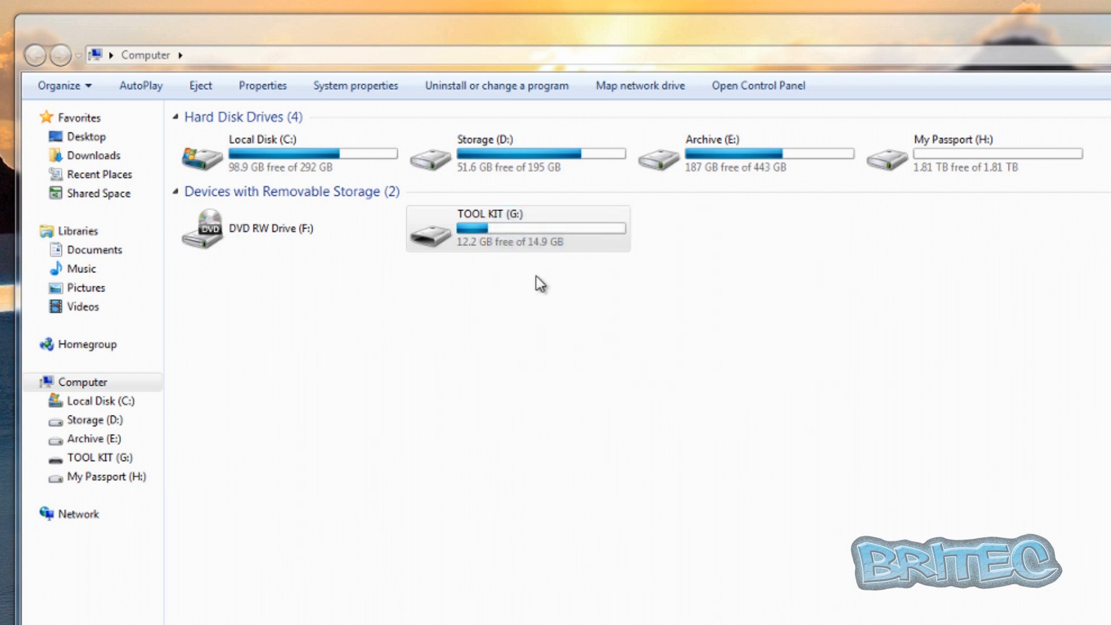
{"action": "left_click", "coordinate": [517, 231]}
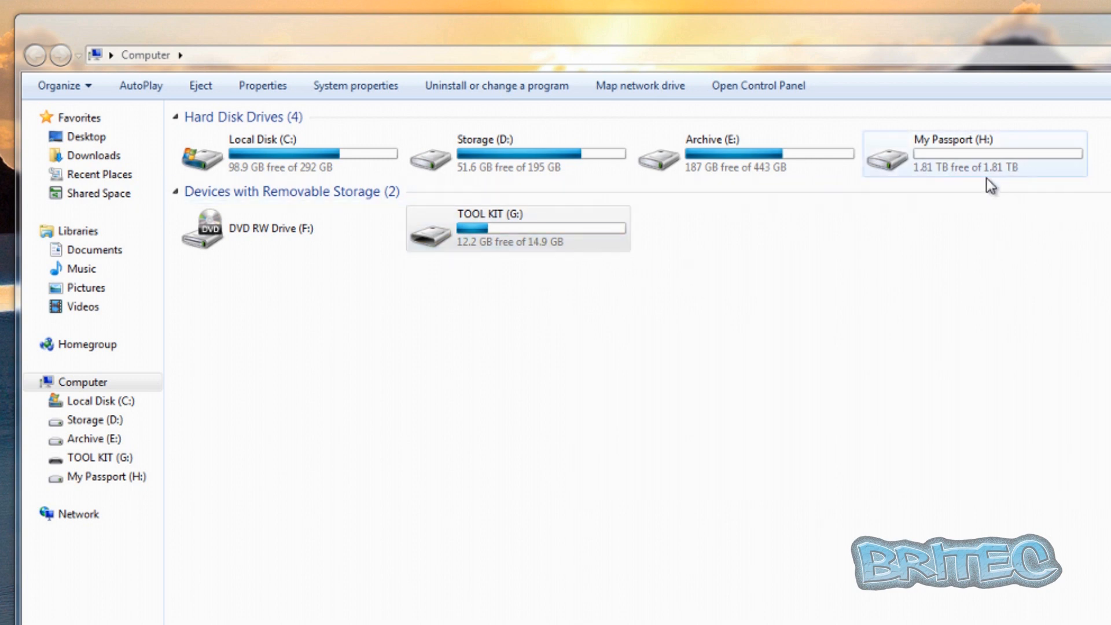
Step: Paste laptop 003.MTS onto My Passport (H:) and view its 116 MB/s transfer details
{"action": "right_click", "coordinate": [956, 165]}
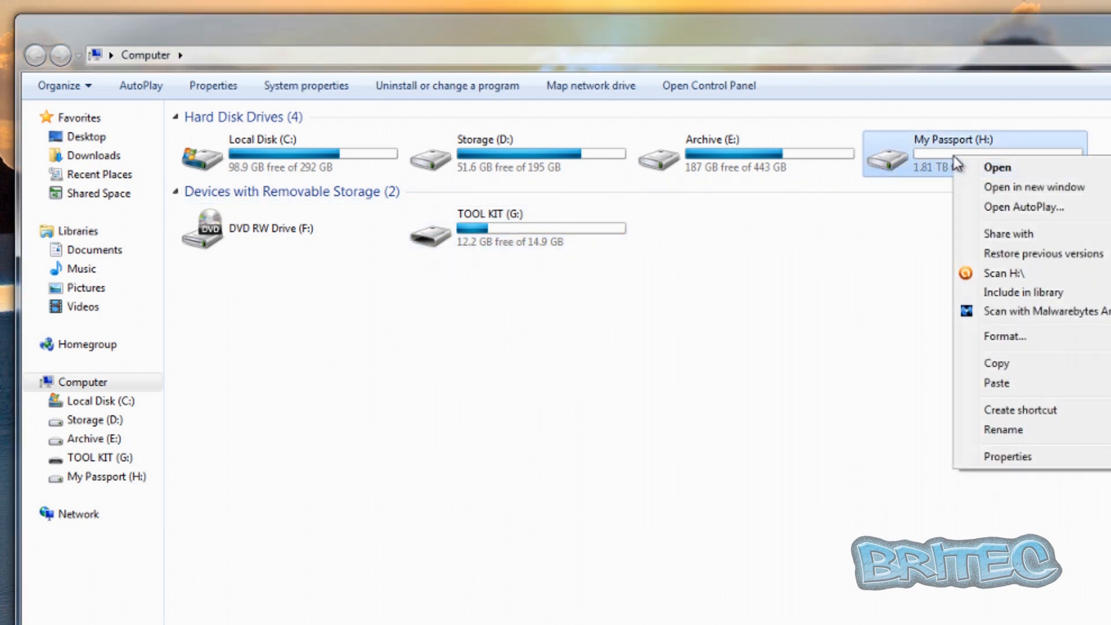
{"action": "mouse_move", "coordinate": [1011, 392]}
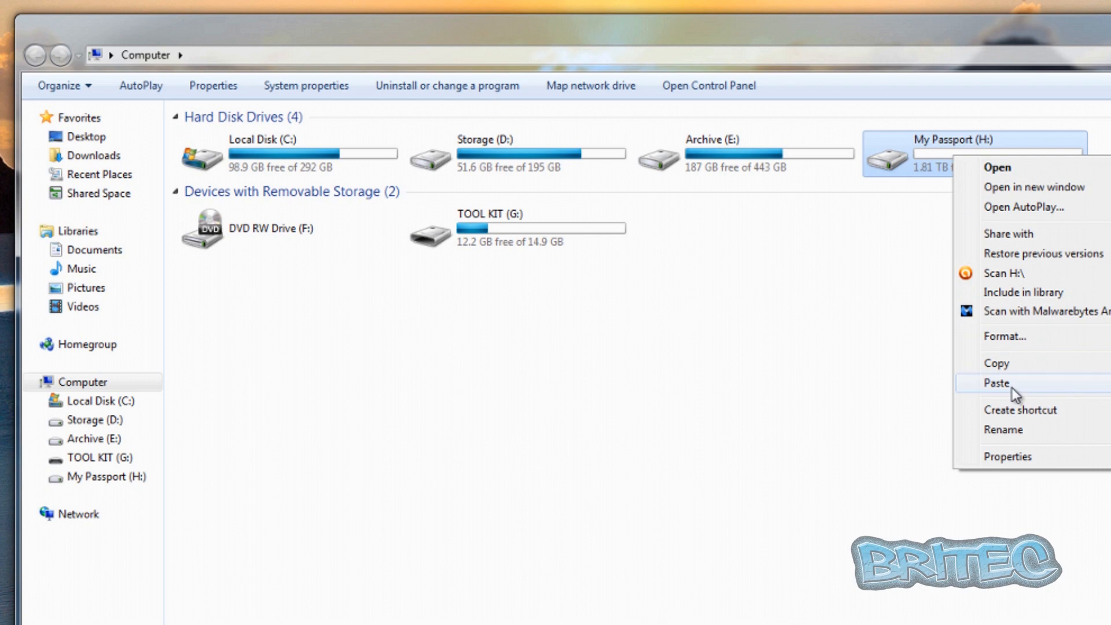
{"action": "left_click", "coordinate": [996, 384]}
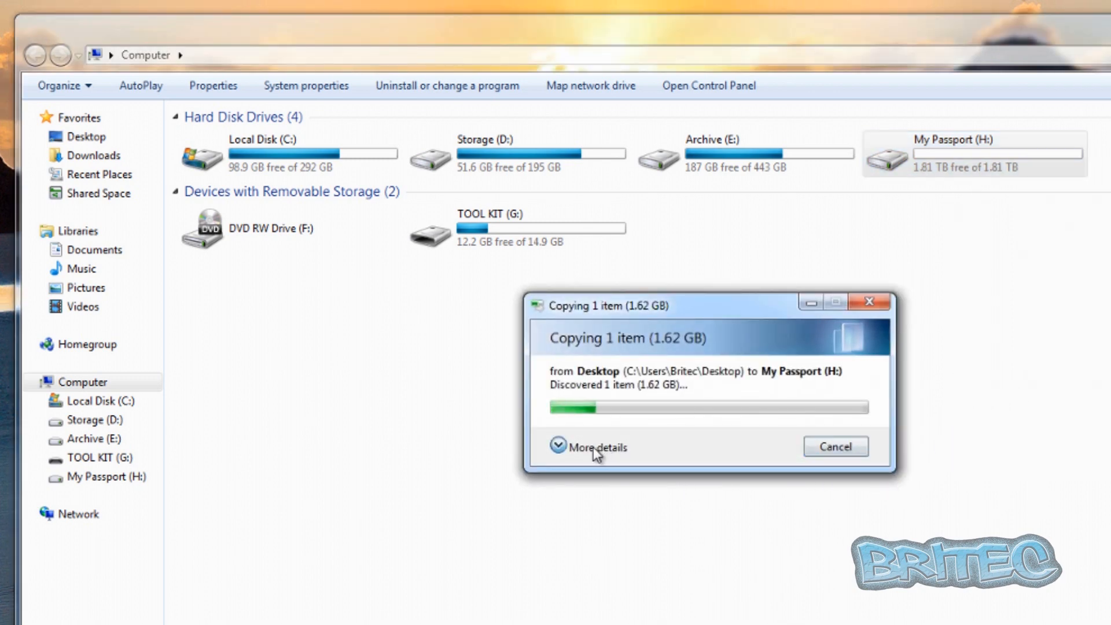
{"action": "left_click", "coordinate": [560, 448]}
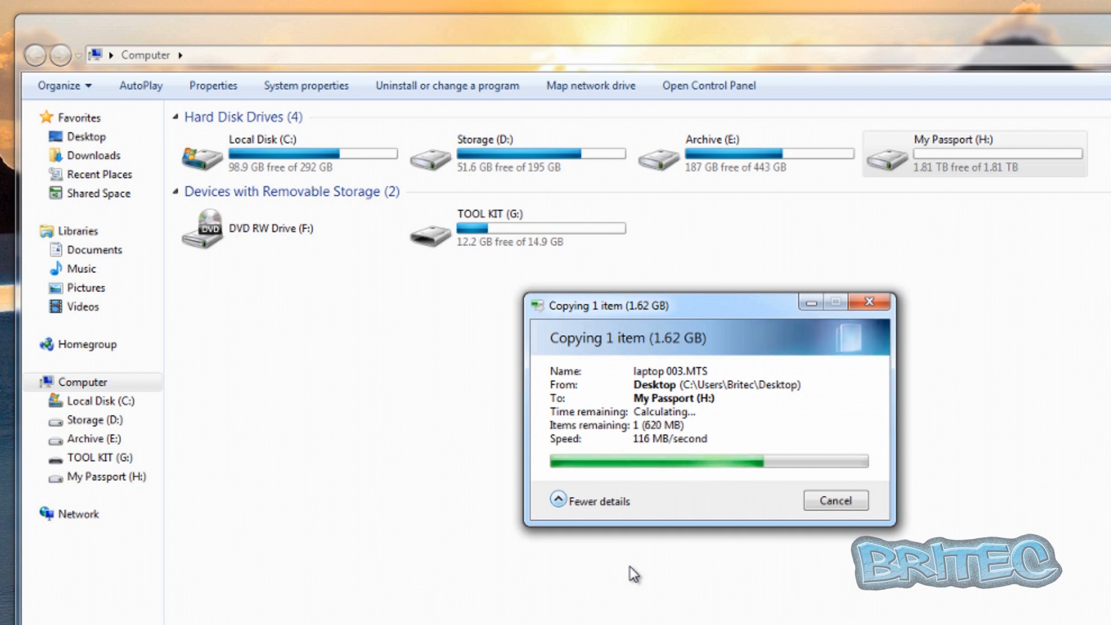
{"action": "mouse_move", "coordinate": [670, 452]}
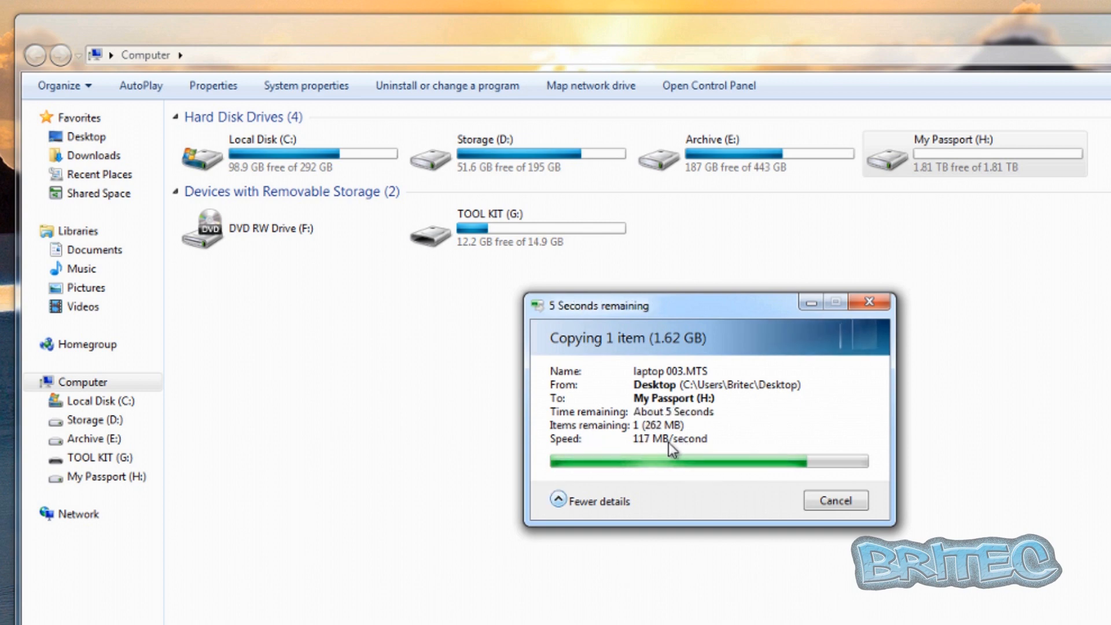